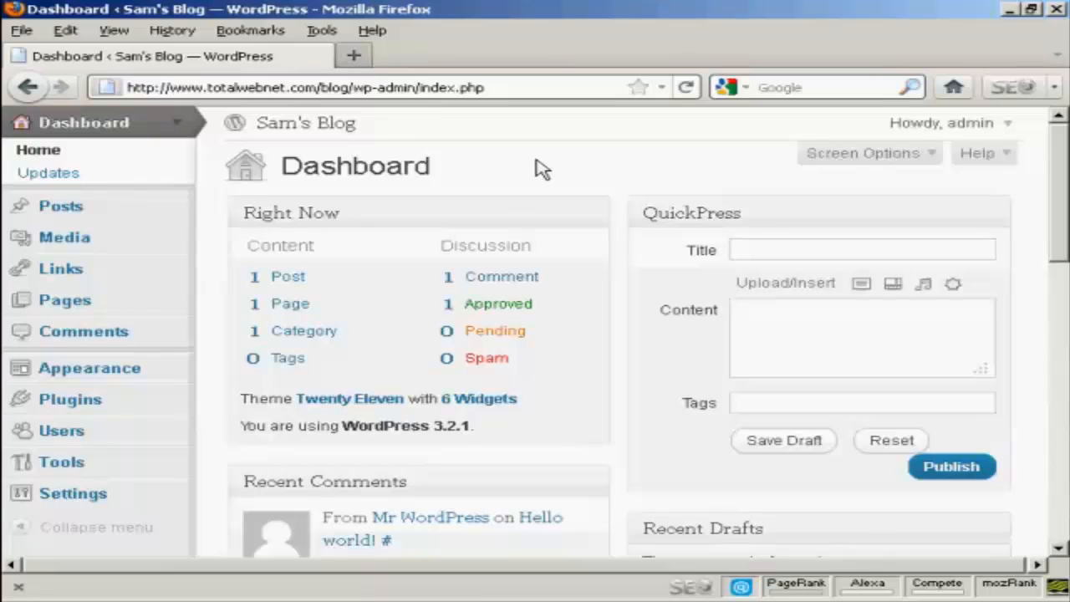
pyautogui.moveTo(60, 206)
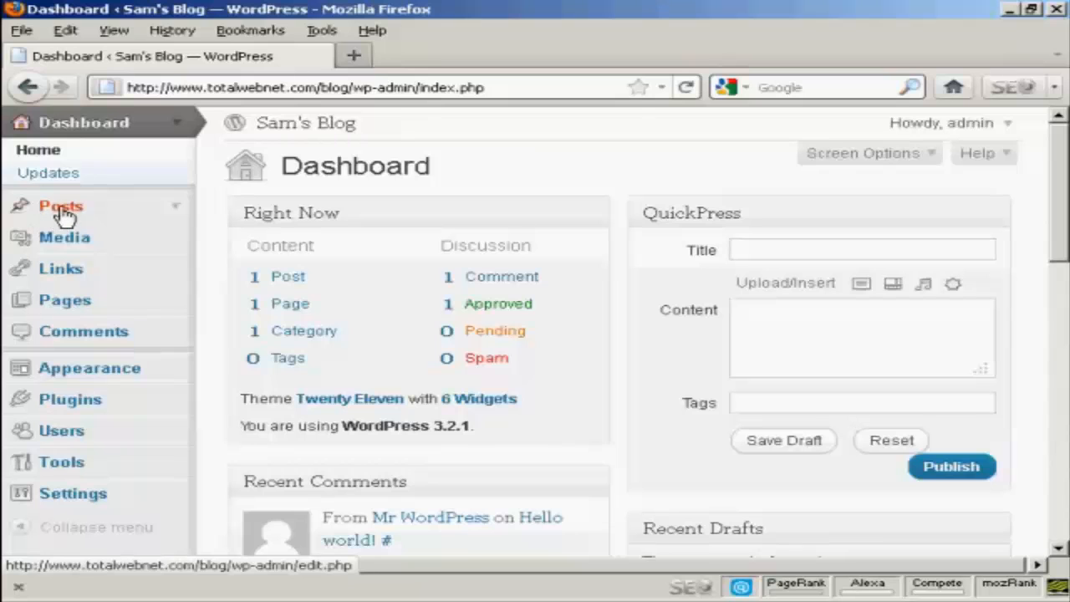
# Go through the Posts list to Add New for a blank post.
pyautogui.click(60, 207)
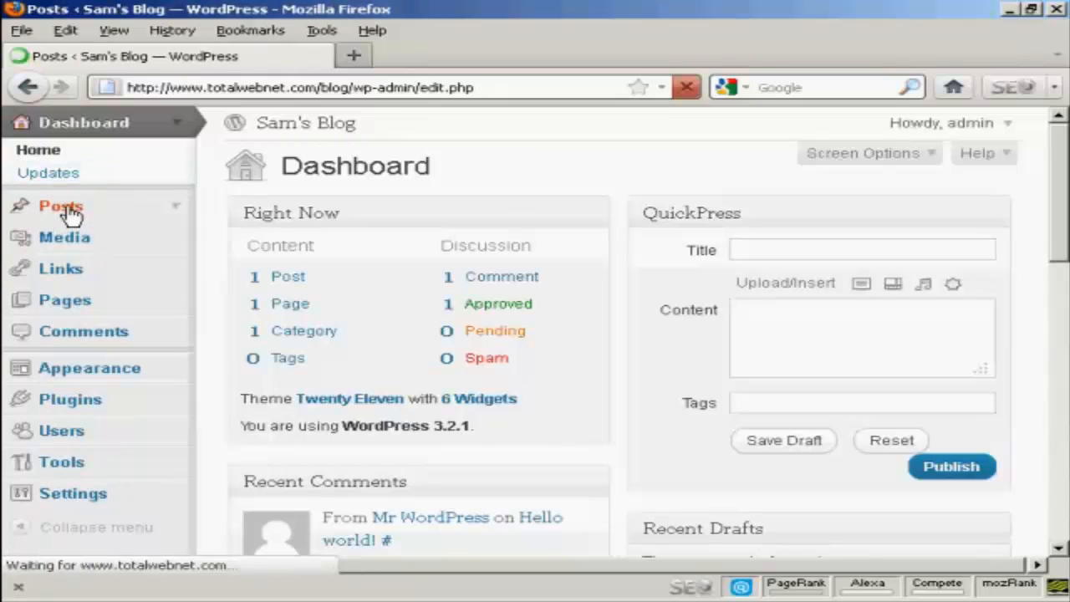
pyautogui.click(61, 206)
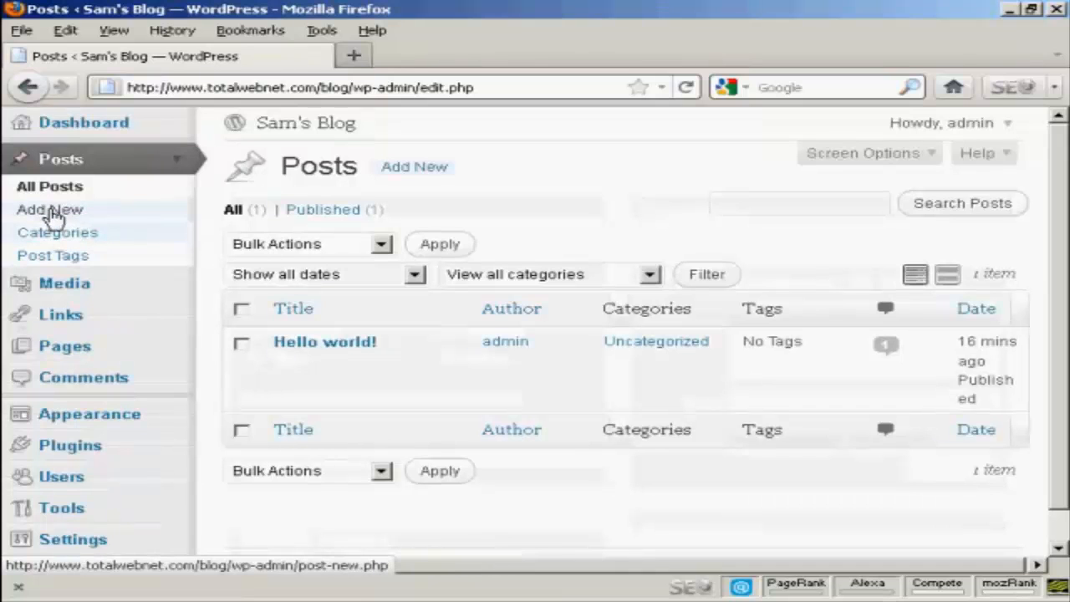
pyautogui.click(49, 209)
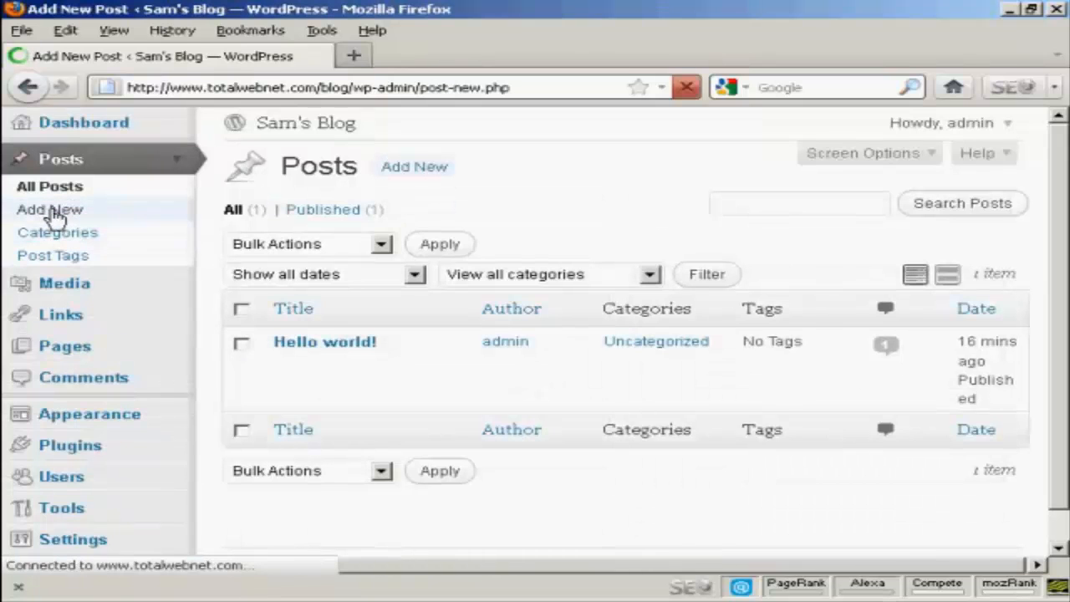
# Title the new draft post 'All About Sam' and scroll down to the editor.
pyautogui.click(49, 209)
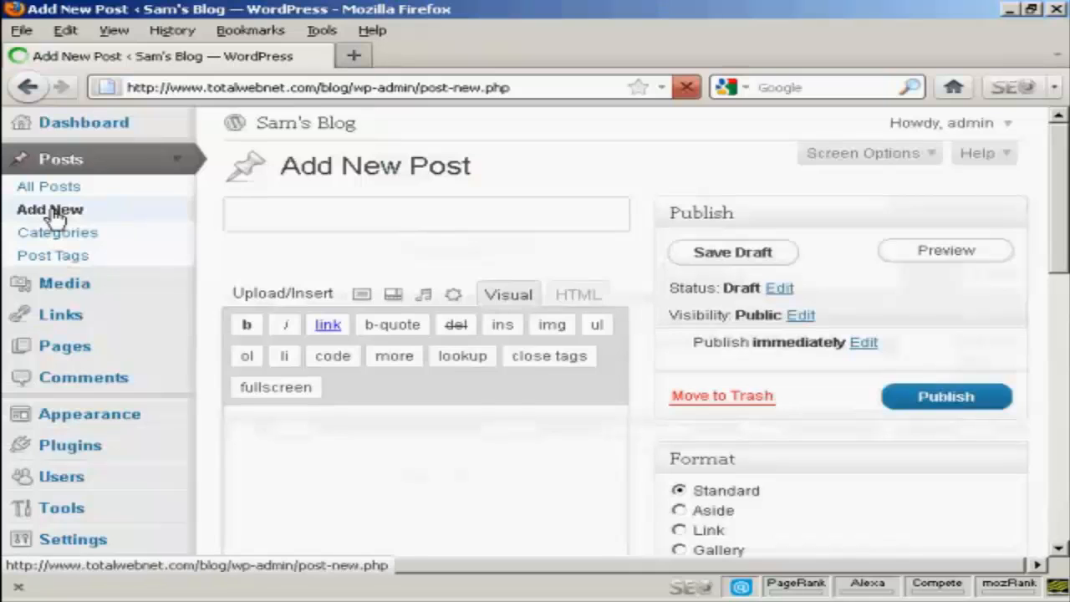
pyautogui.click(426, 214)
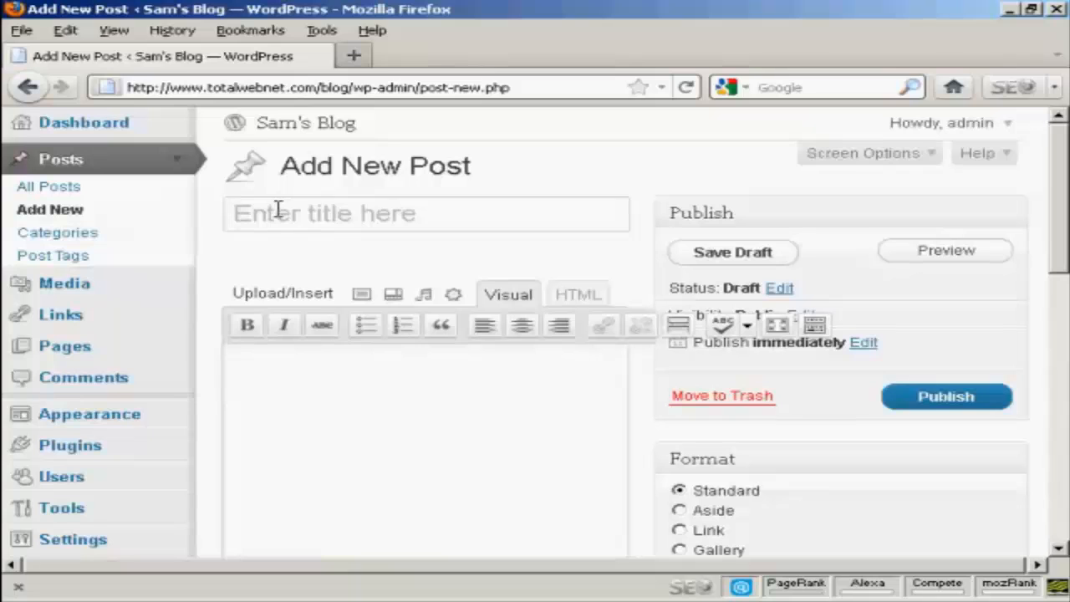
pyautogui.write('All')
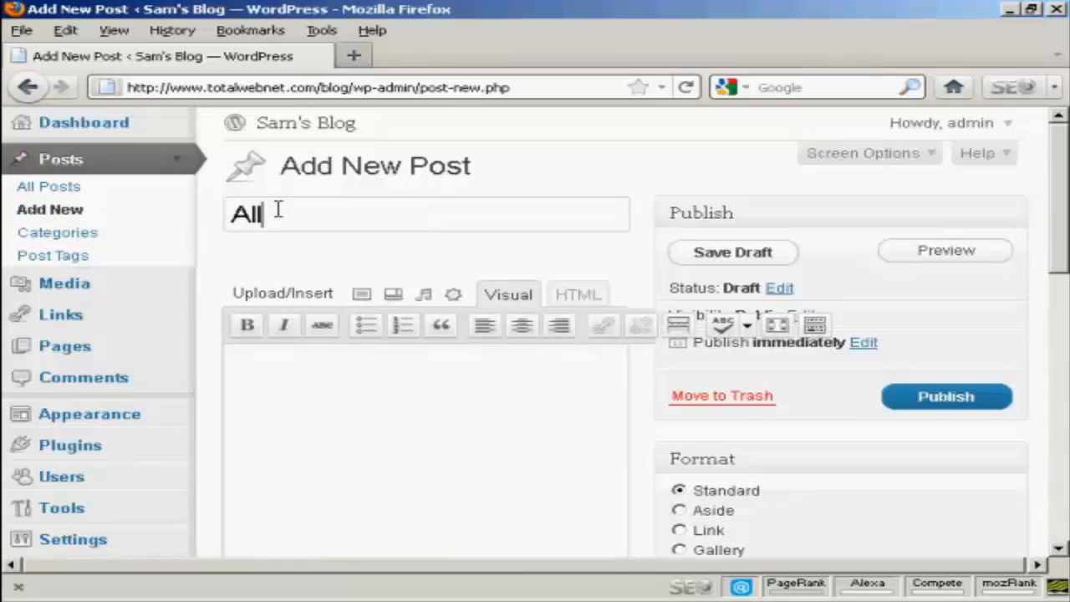
pyautogui.write('About')
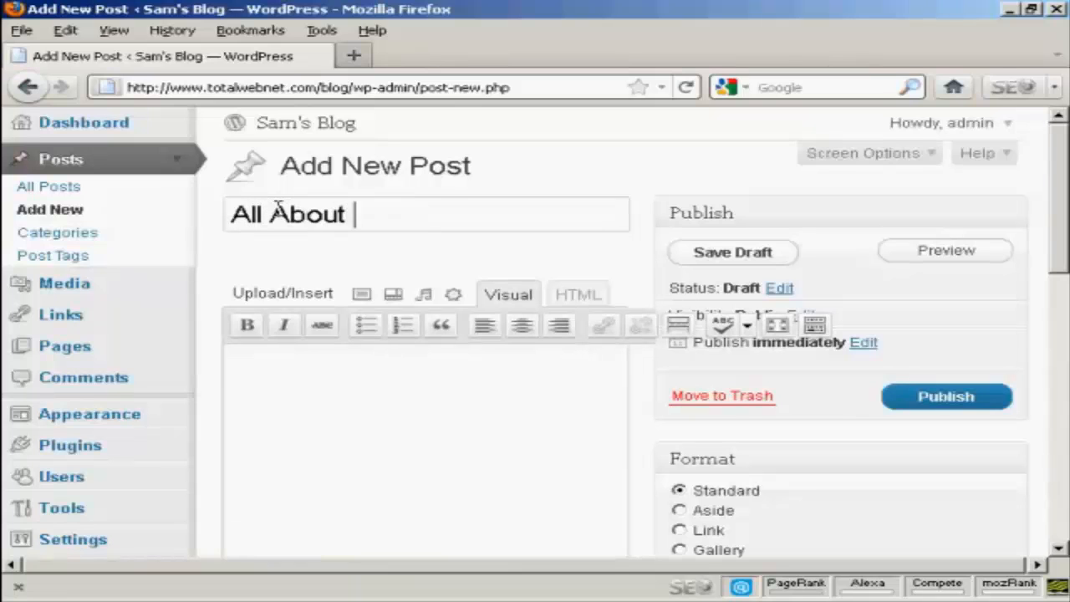
pyautogui.write('Sam')
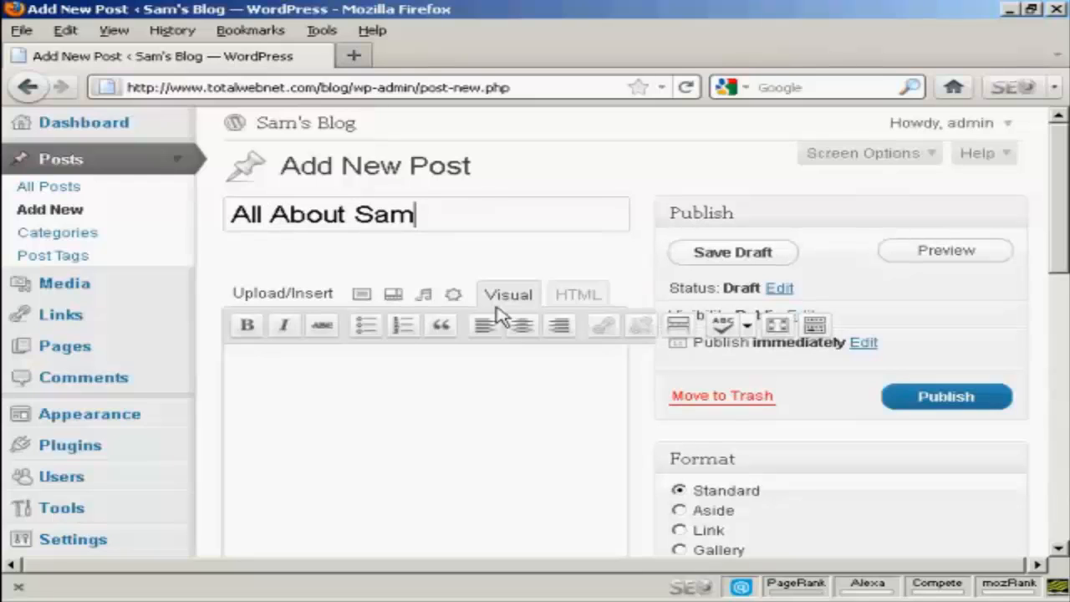
pyautogui.moveTo(532, 380)
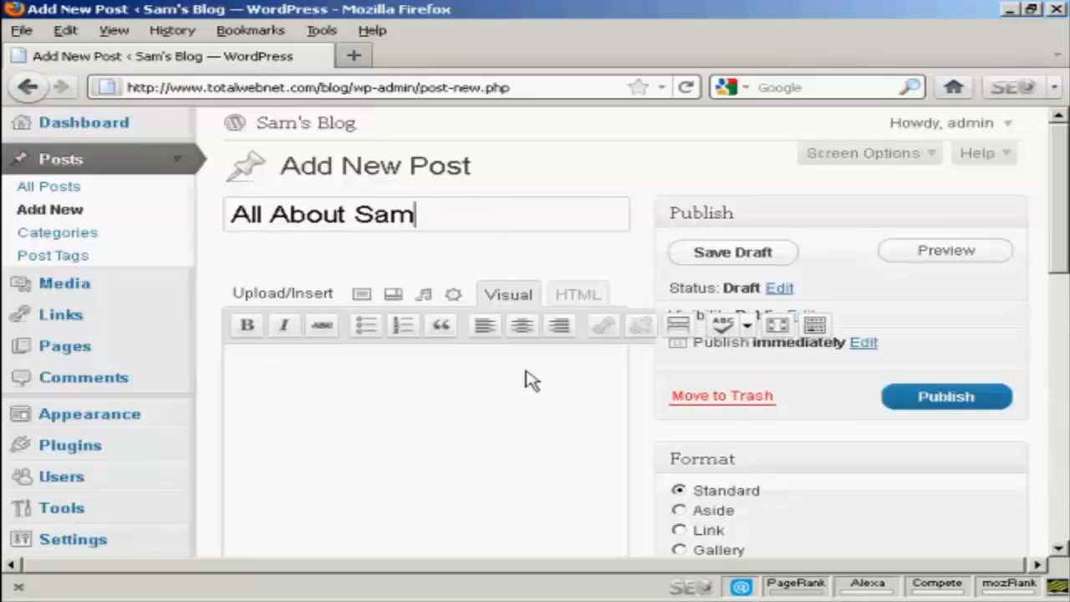
pyautogui.scroll(-3)
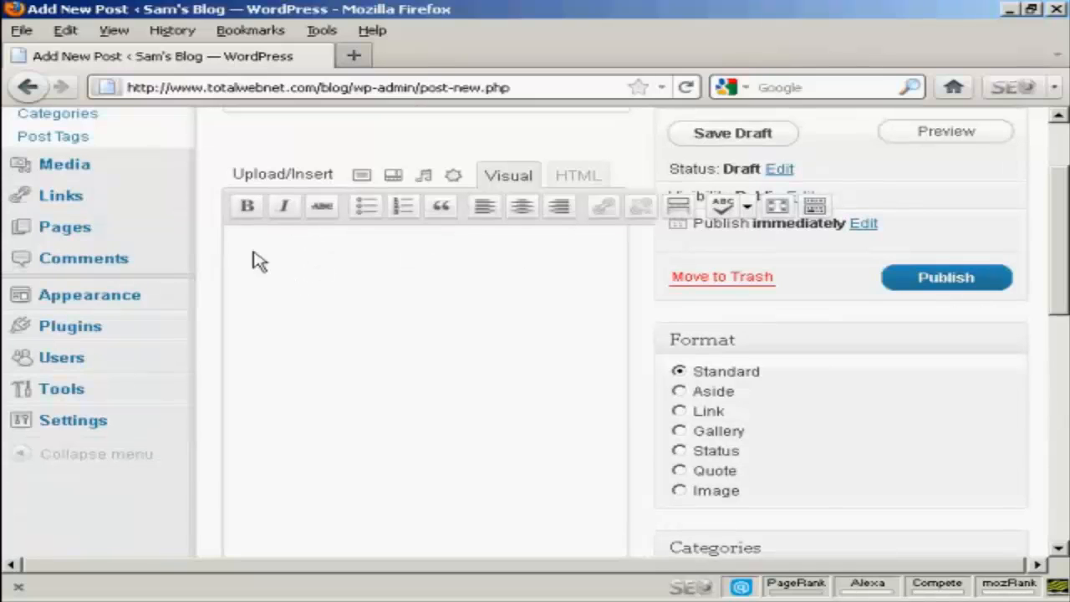
# Enter 'My name is Sam!' as the post's body text.
pyautogui.click(251, 251)
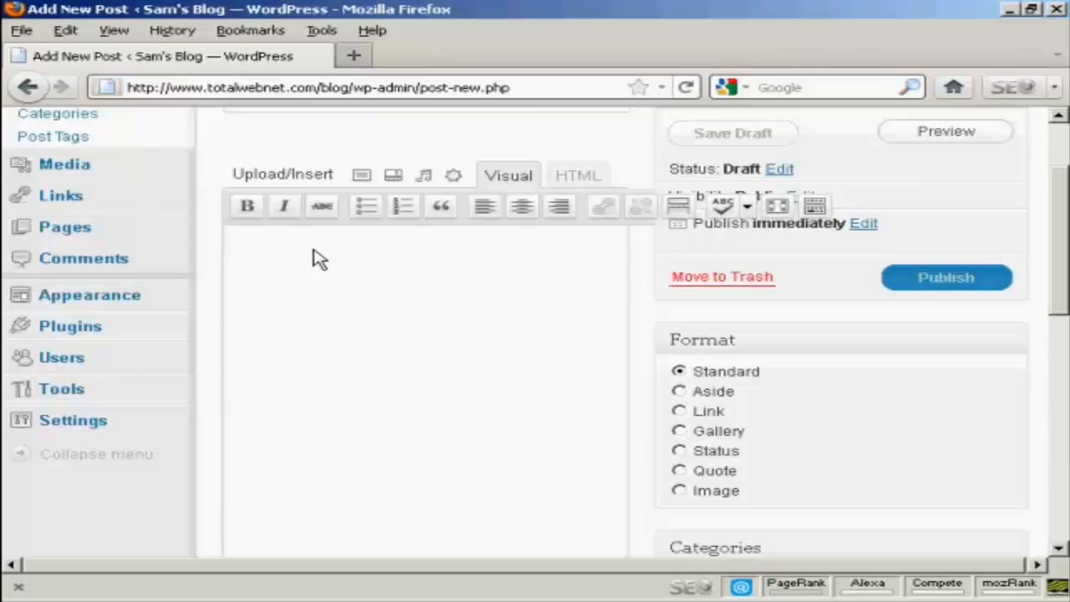
pyautogui.write('My n')
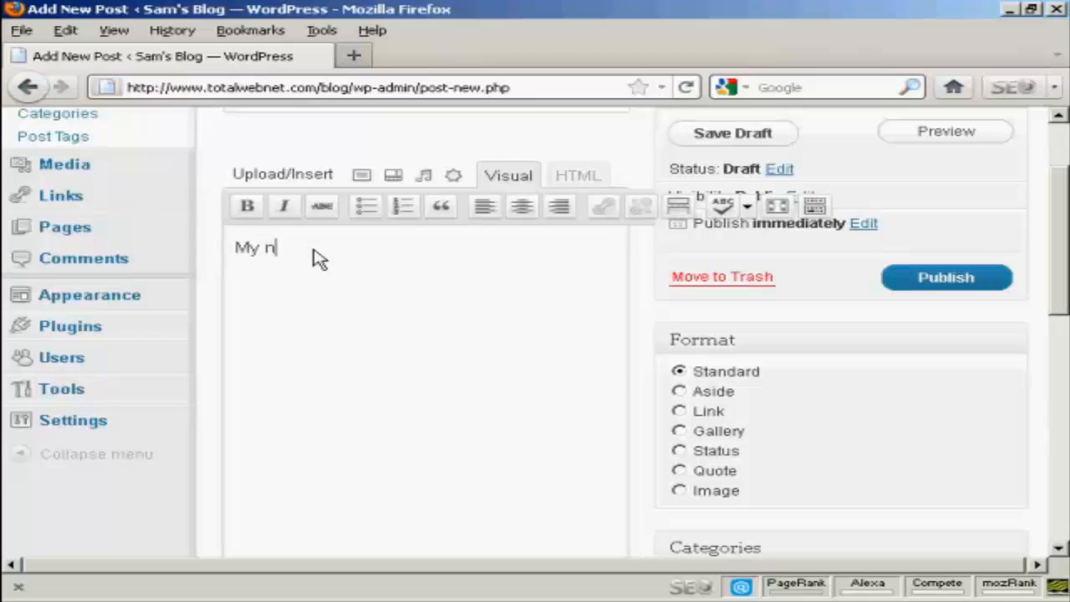
pyautogui.write('ame is Sam')
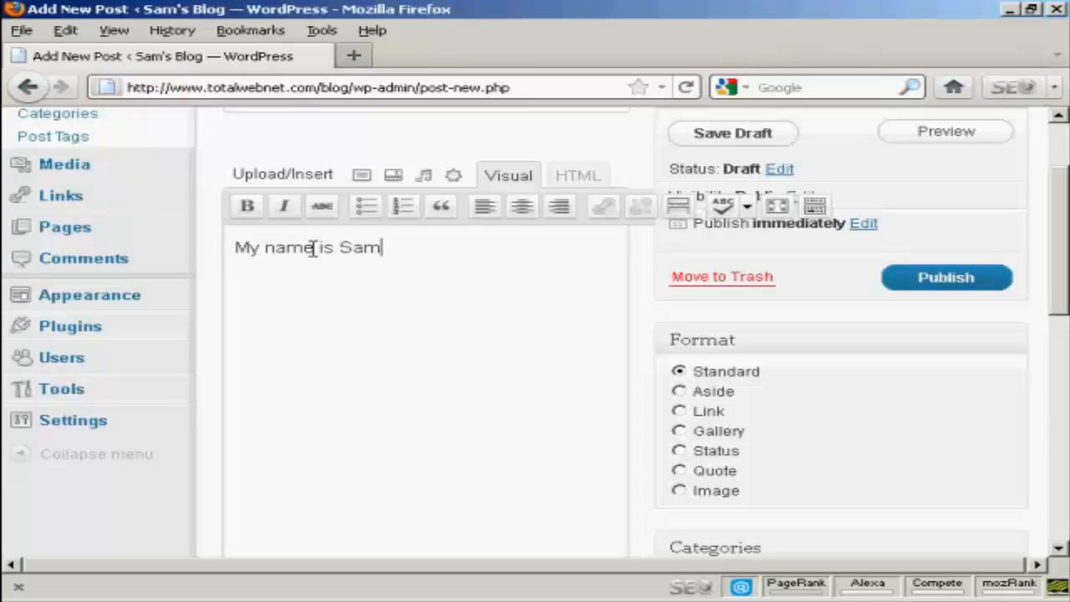
pyautogui.write('l')
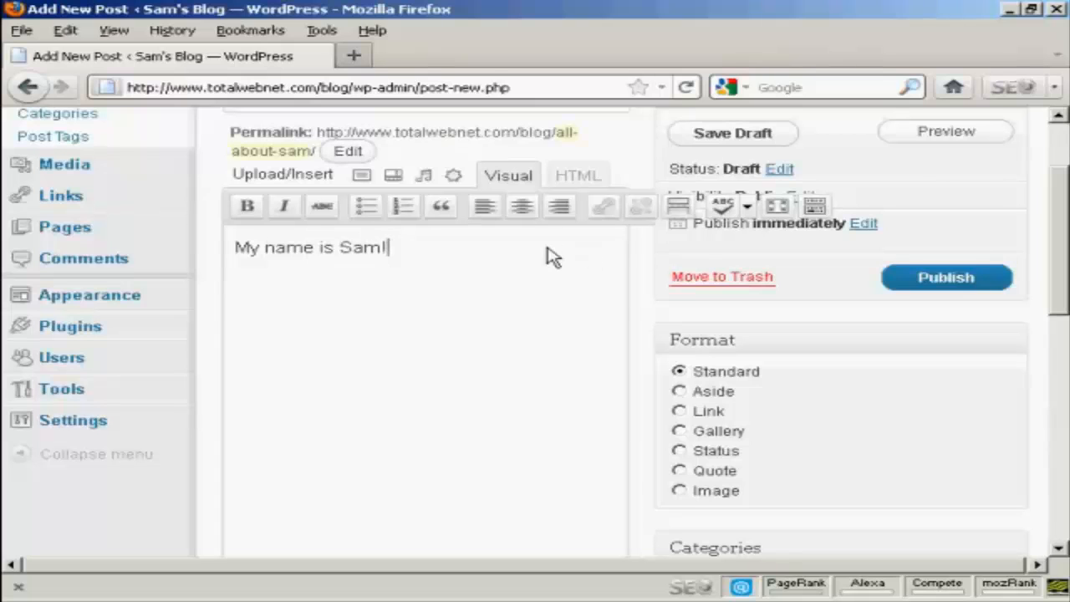
pyautogui.click(576, 176)
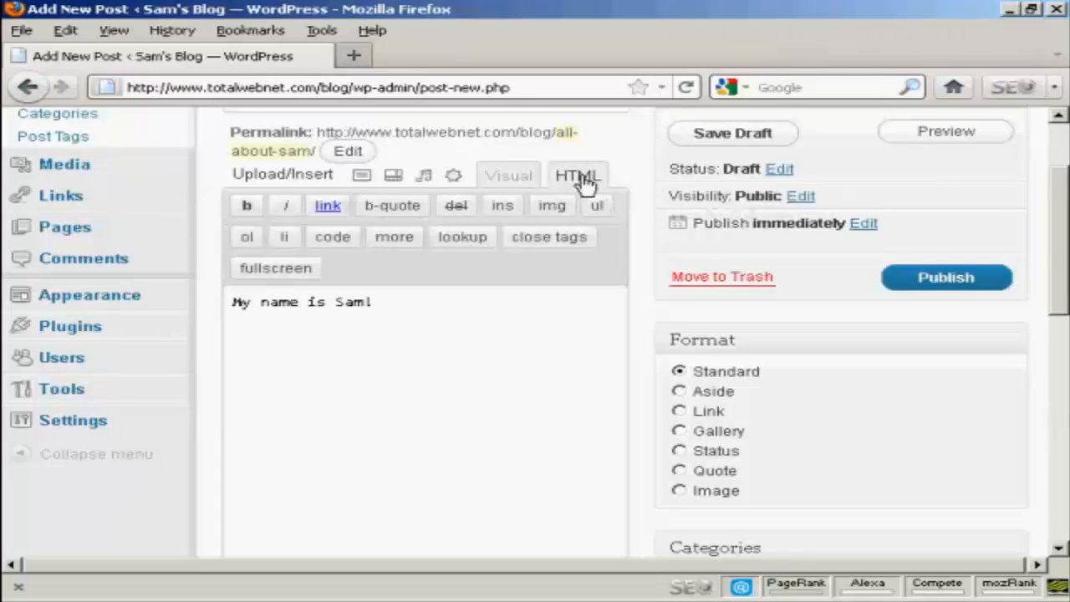
pyautogui.moveTo(391, 206)
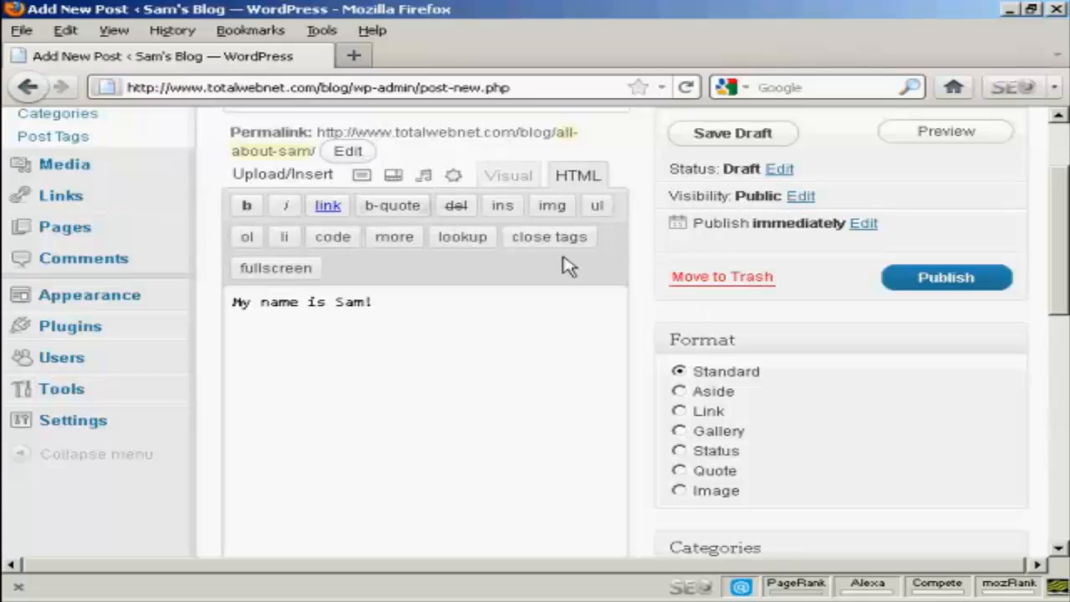
pyautogui.moveTo(392, 176)
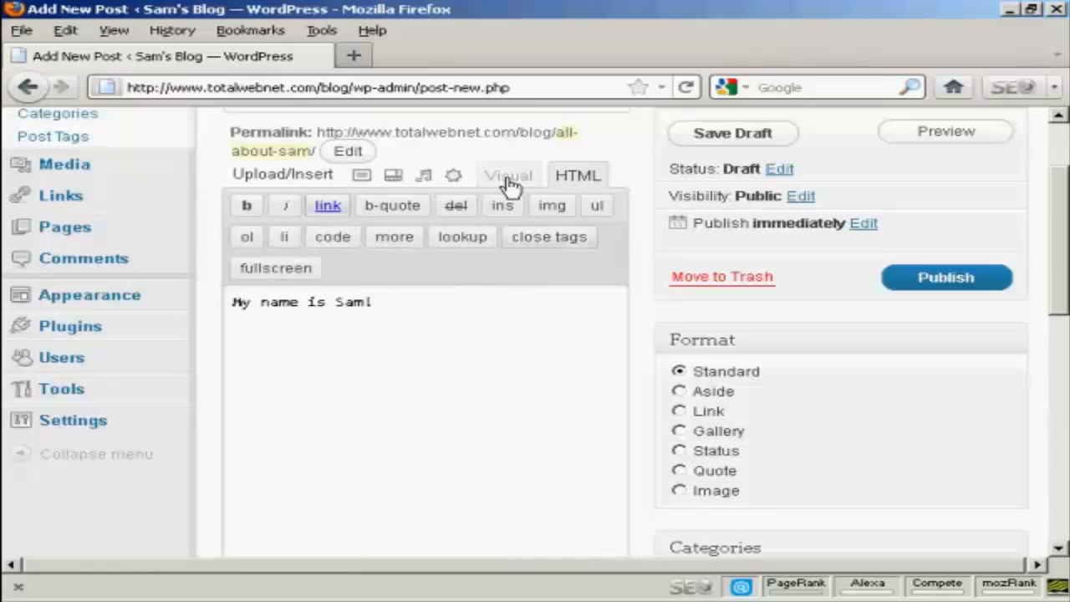
pyautogui.click(508, 175)
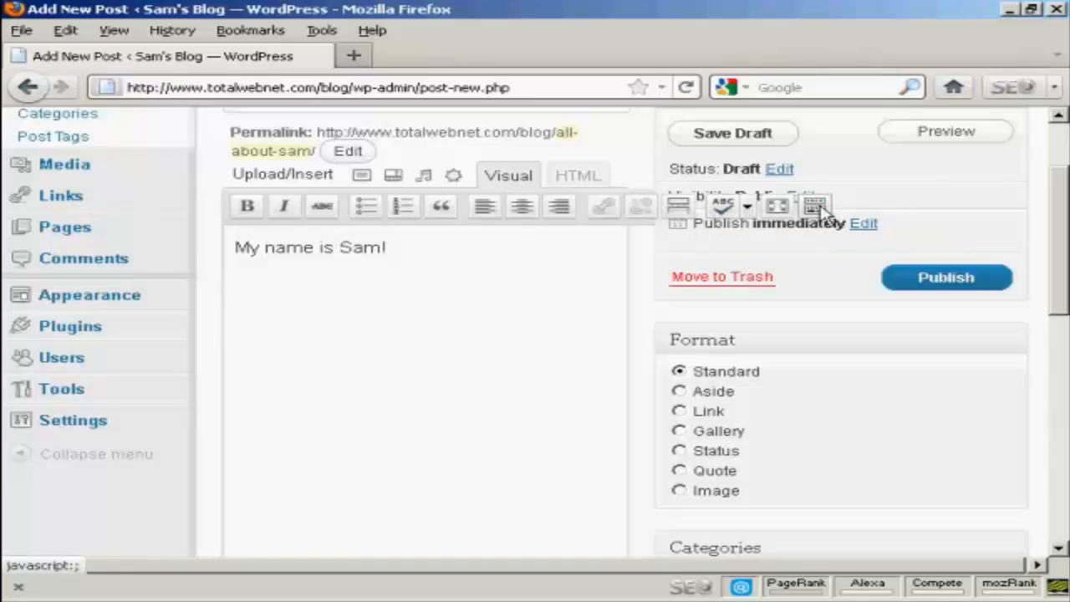
pyautogui.moveTo(815, 207)
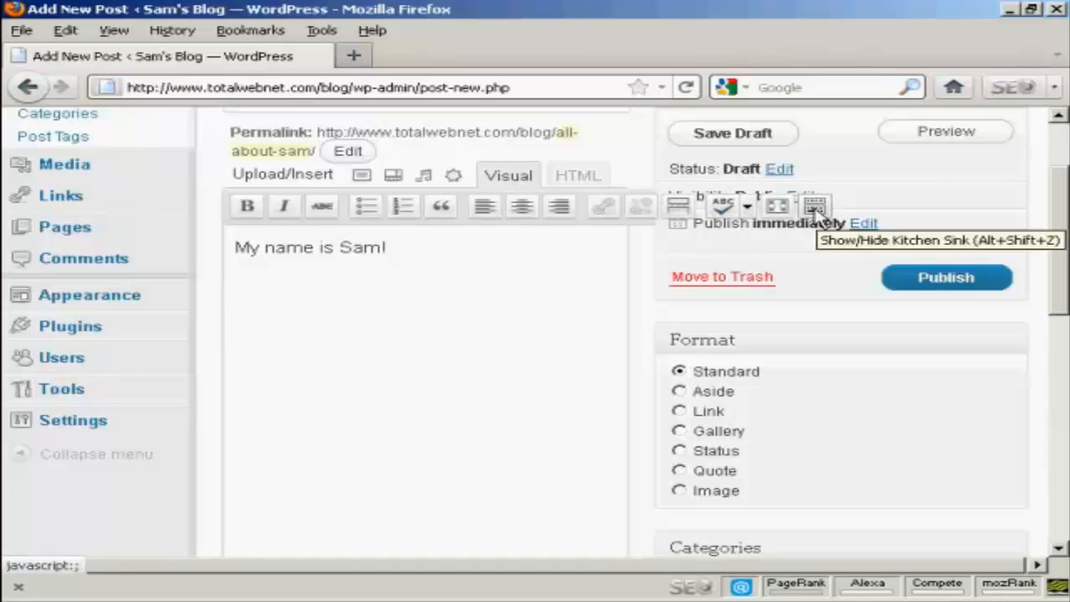
# Show the extra formatting toolbar, keeping the body text a plain paragraph.
pyautogui.click(814, 206)
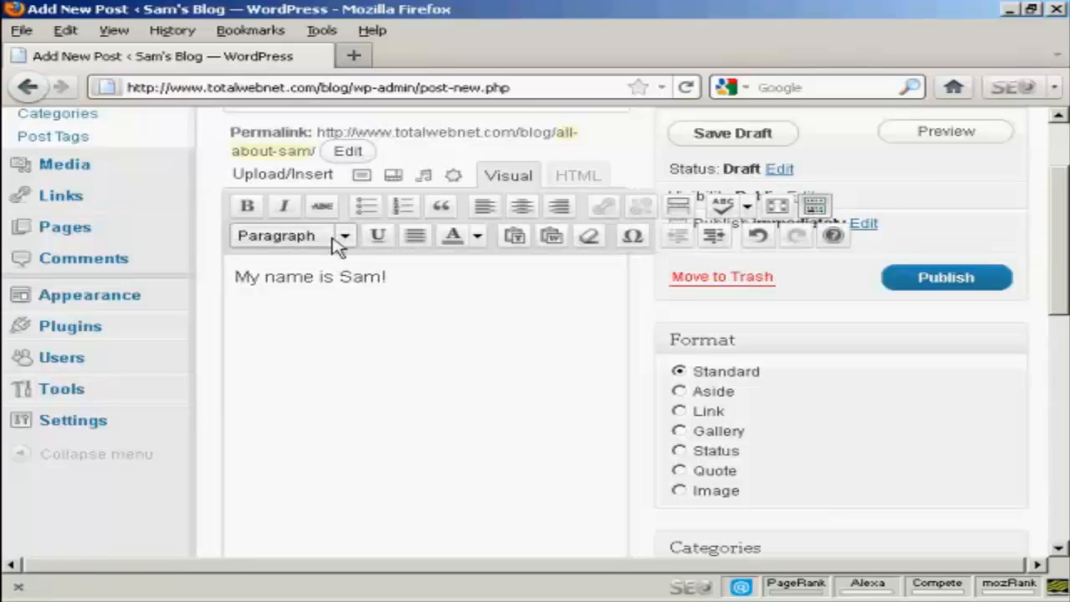
pyautogui.click(344, 235)
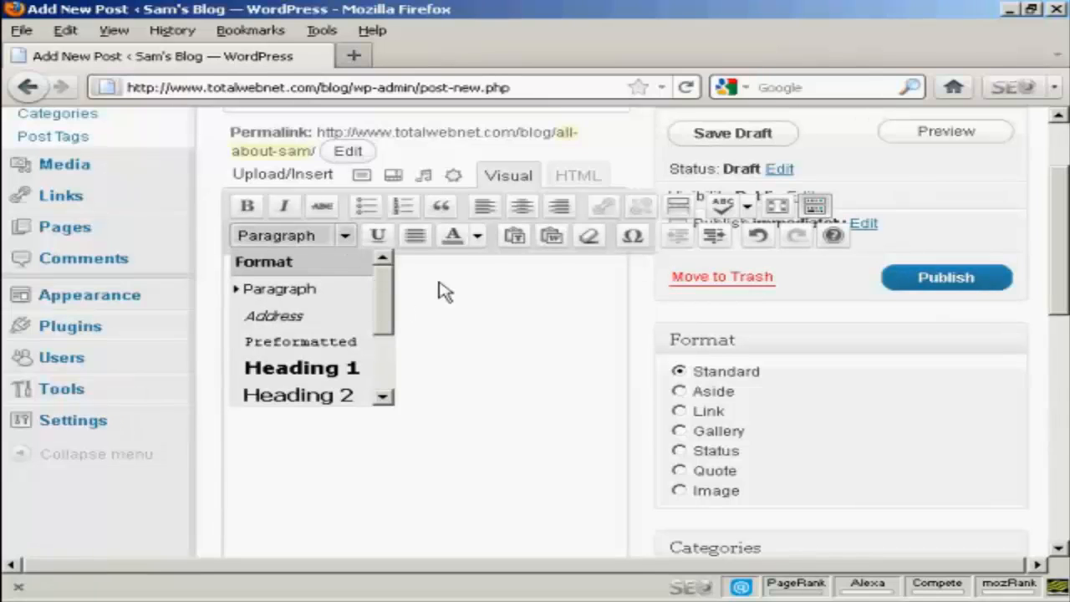
pyautogui.click(478, 235)
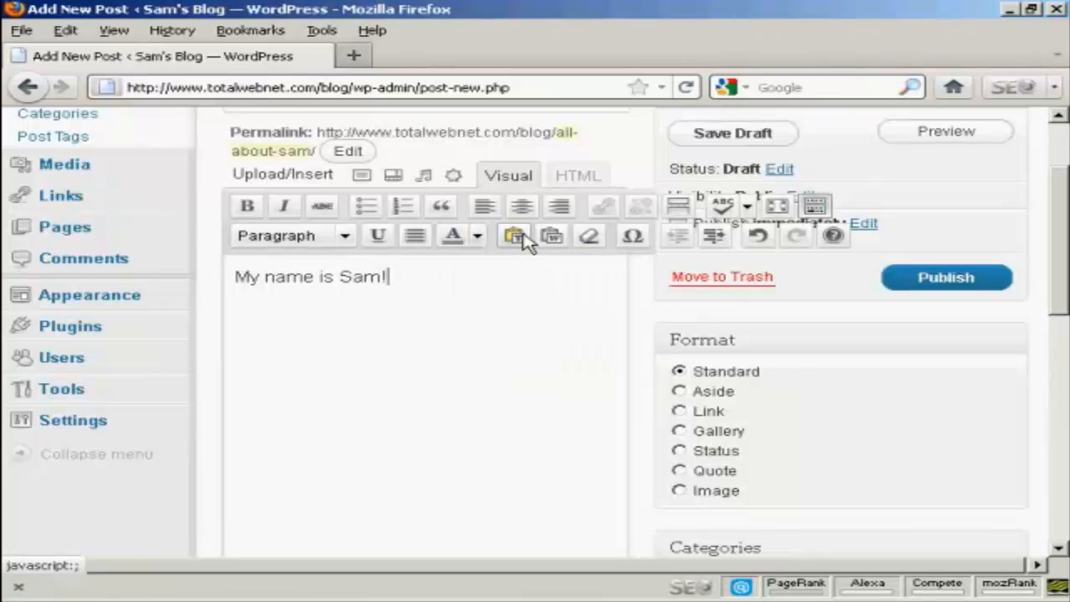
pyautogui.moveTo(514, 236)
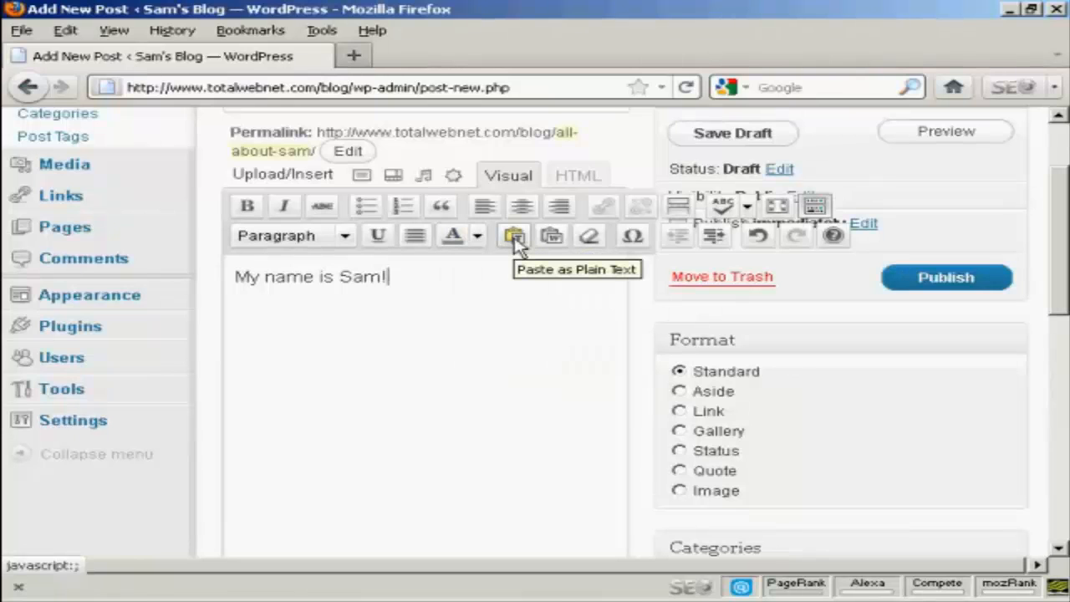
pyautogui.moveTo(552, 236)
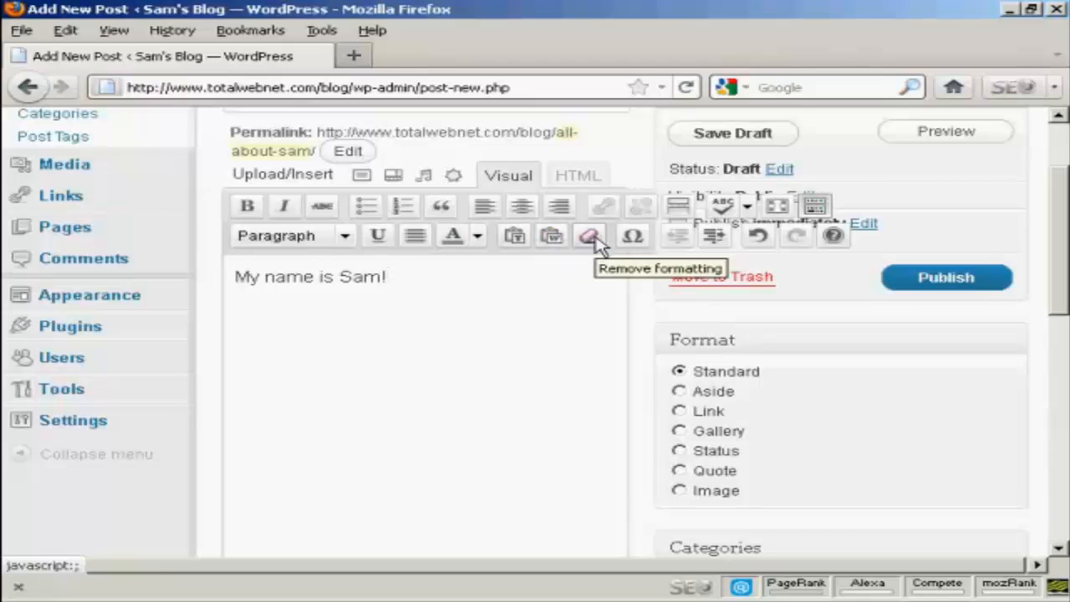
pyautogui.moveTo(588, 281)
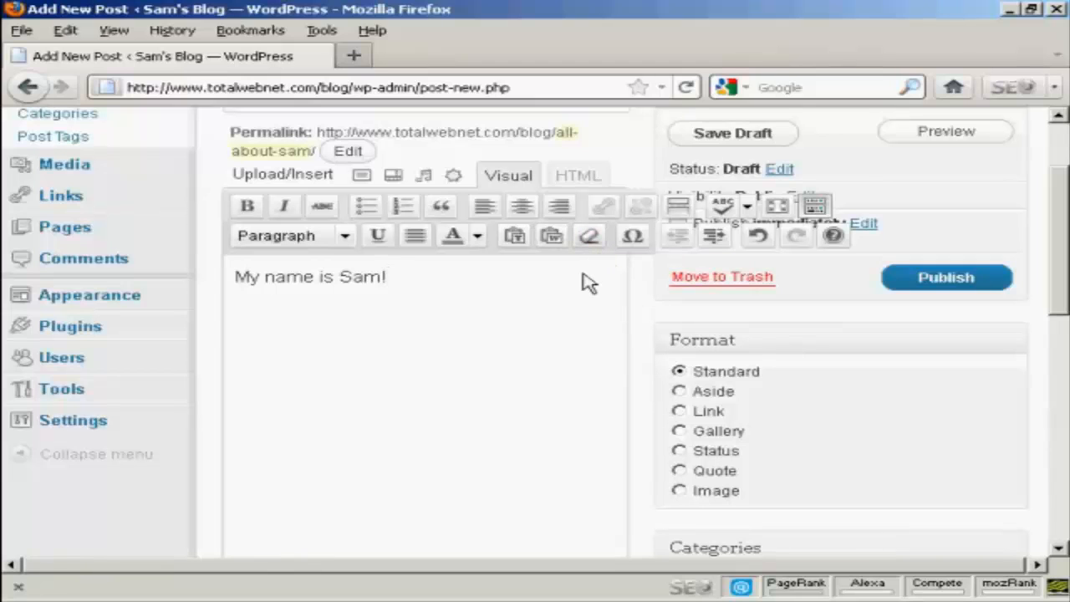
pyautogui.moveTo(590, 282)
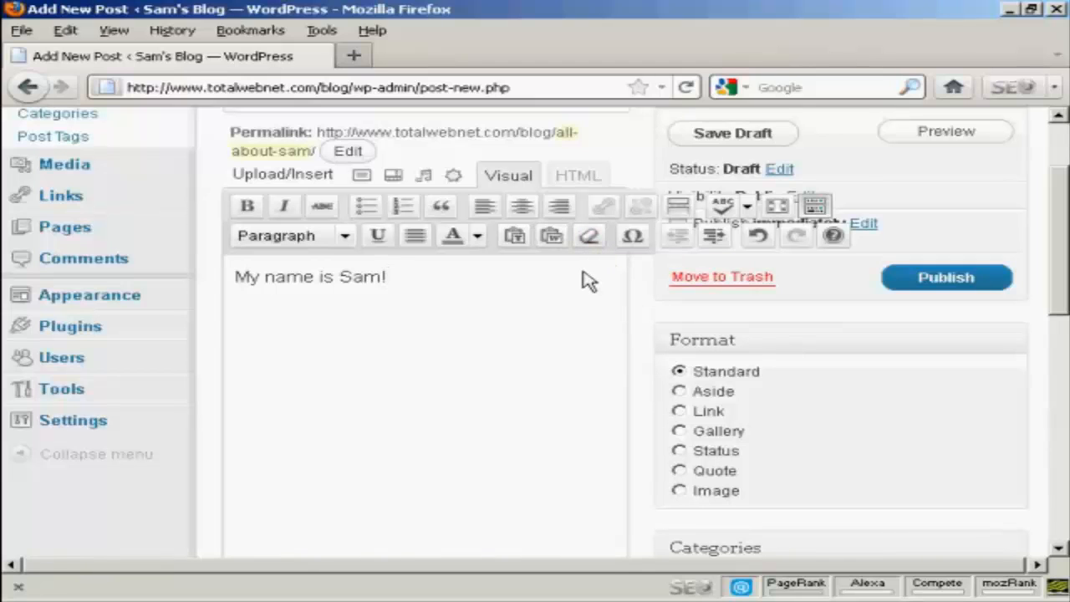
pyautogui.click(389, 276)
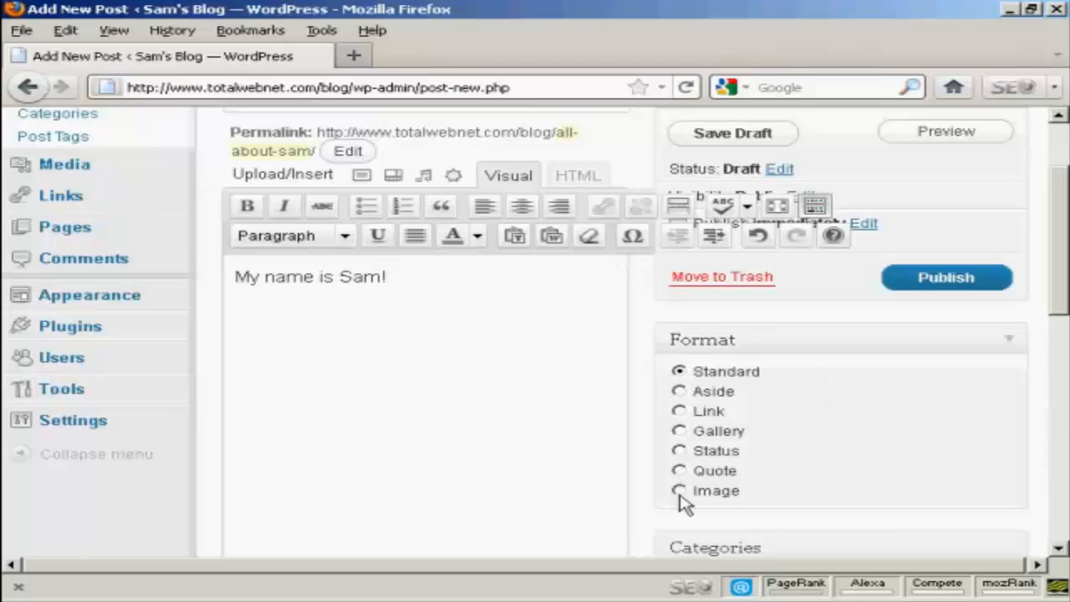
pyautogui.moveTo(752, 386)
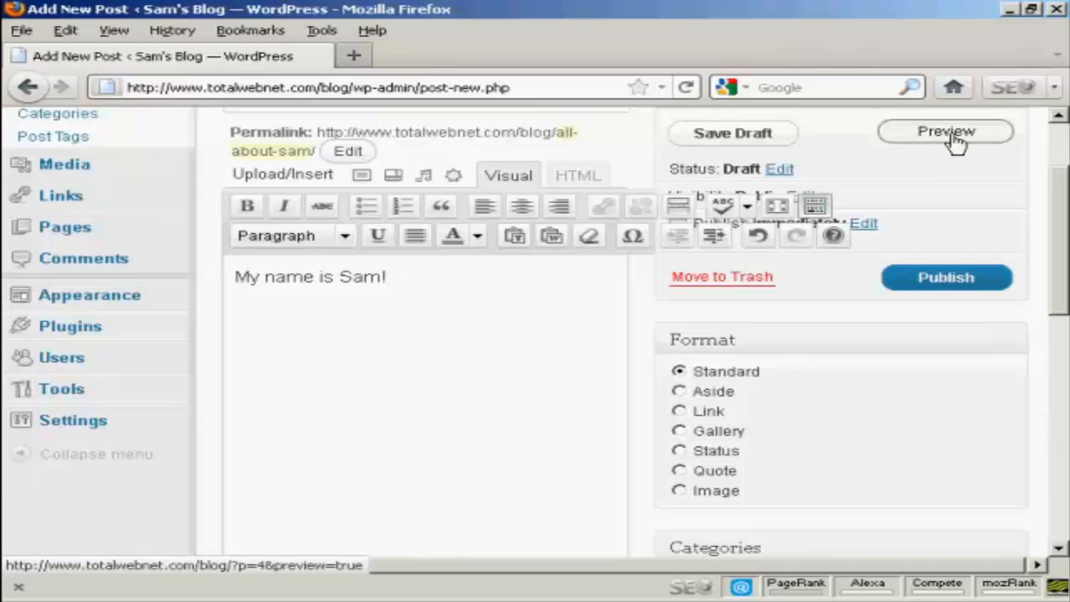
# Preview the draft in a new tab and scroll to its 'My name is Sam!' text.
pyautogui.click(946, 132)
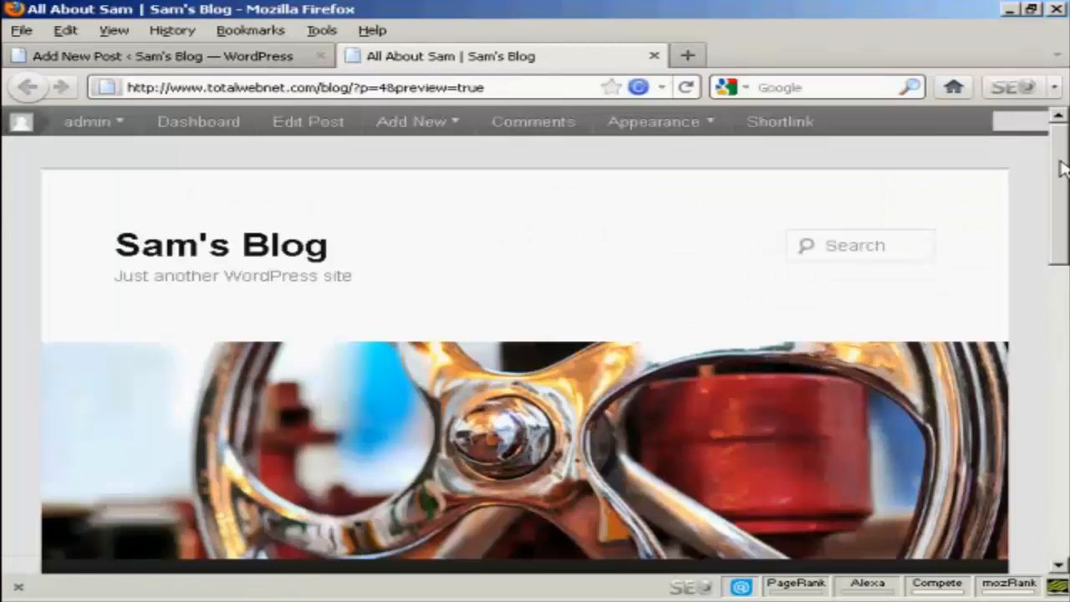
pyautogui.scroll(-3)
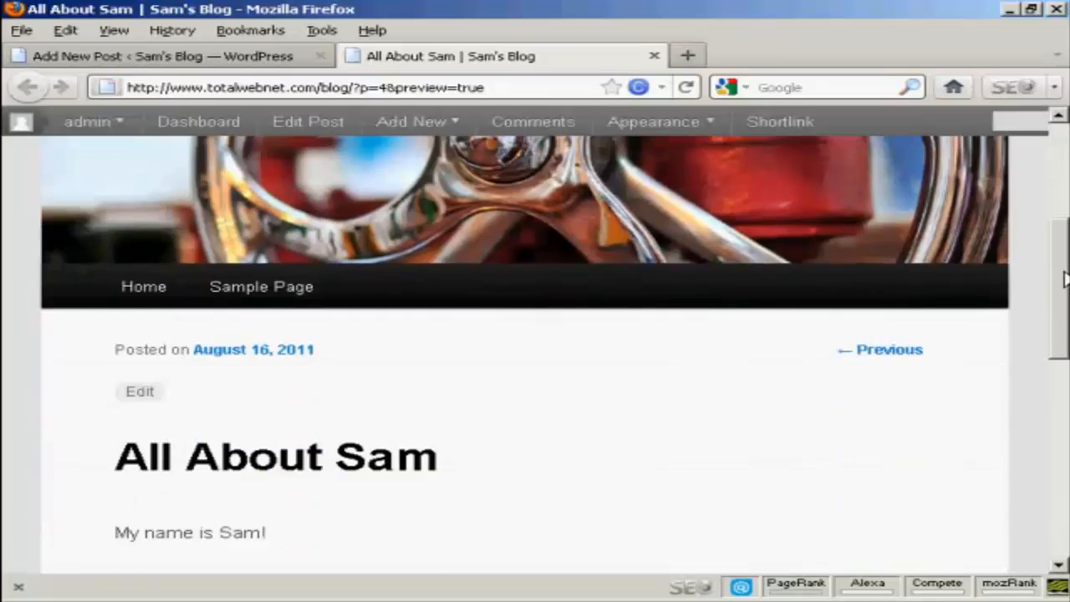
pyautogui.scroll(-3)
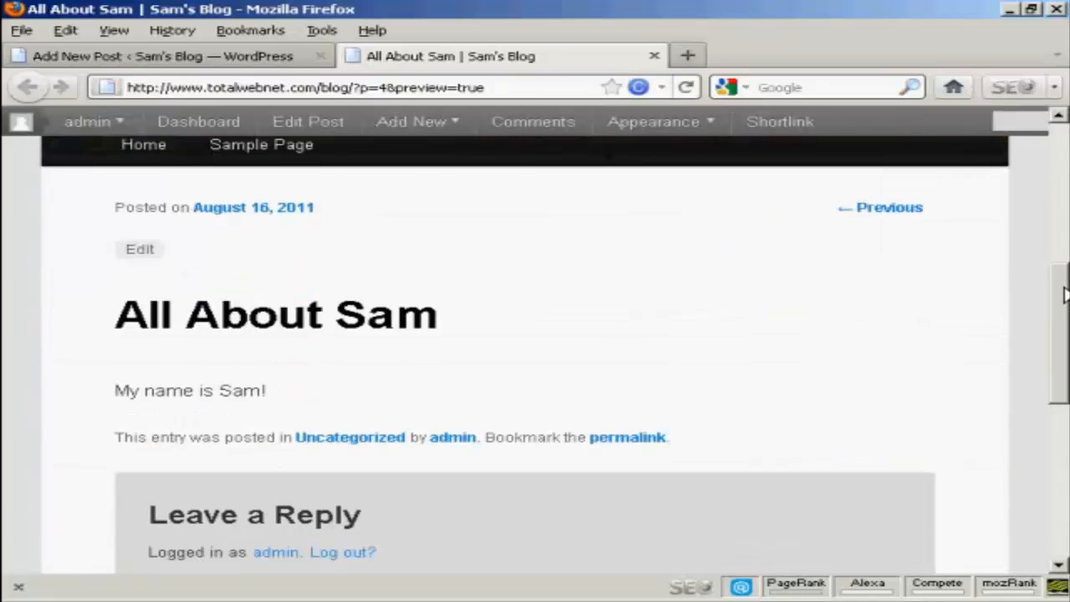
pyautogui.moveTo(257, 403)
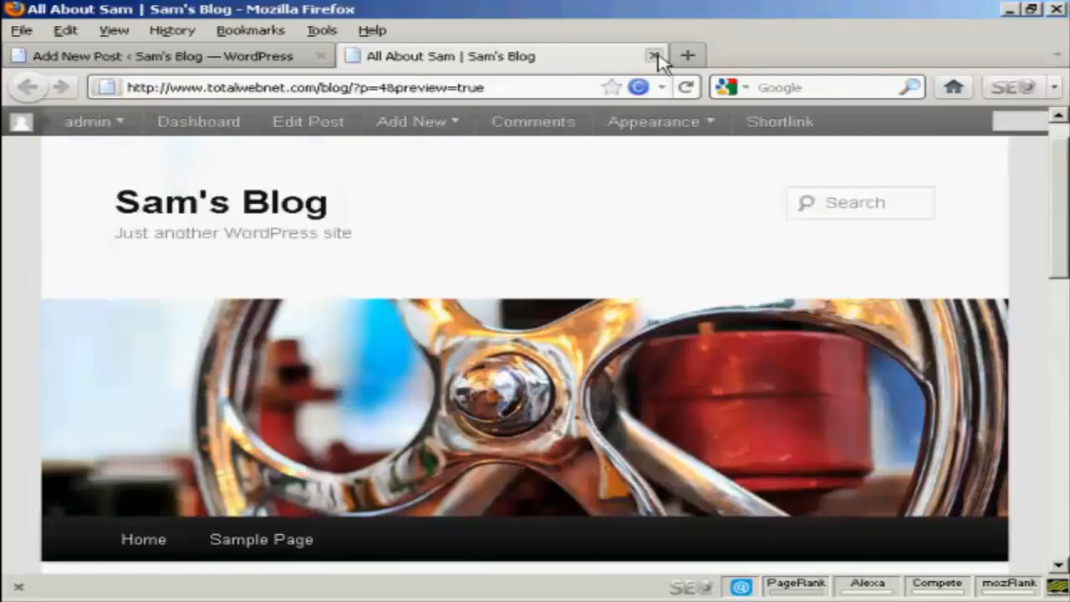
# Close the preview tab to get back to the Add New Post screen.
pyautogui.click(654, 55)
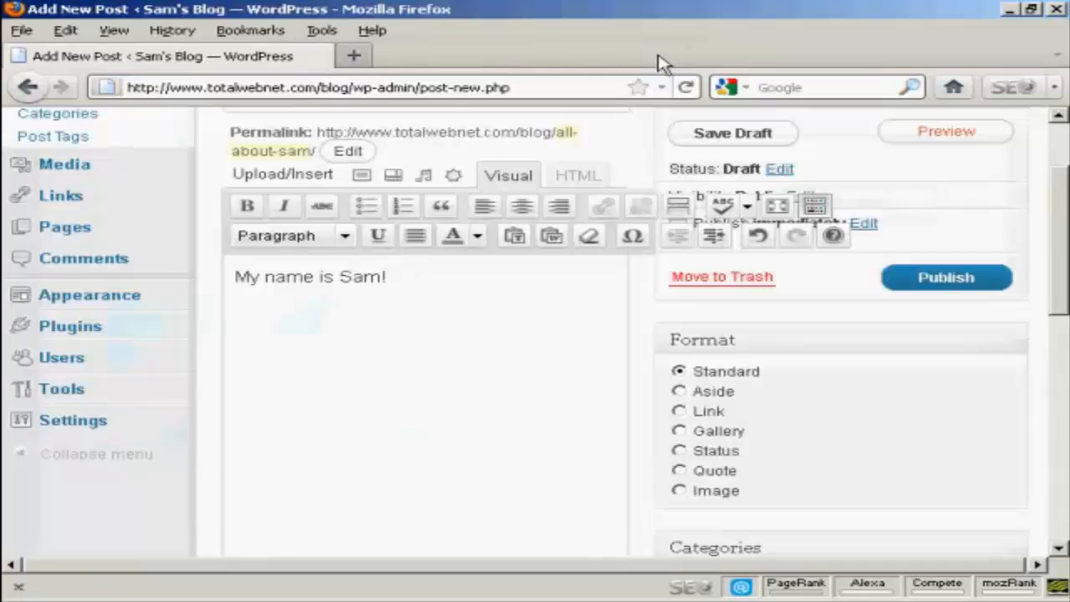
pyautogui.moveTo(886, 173)
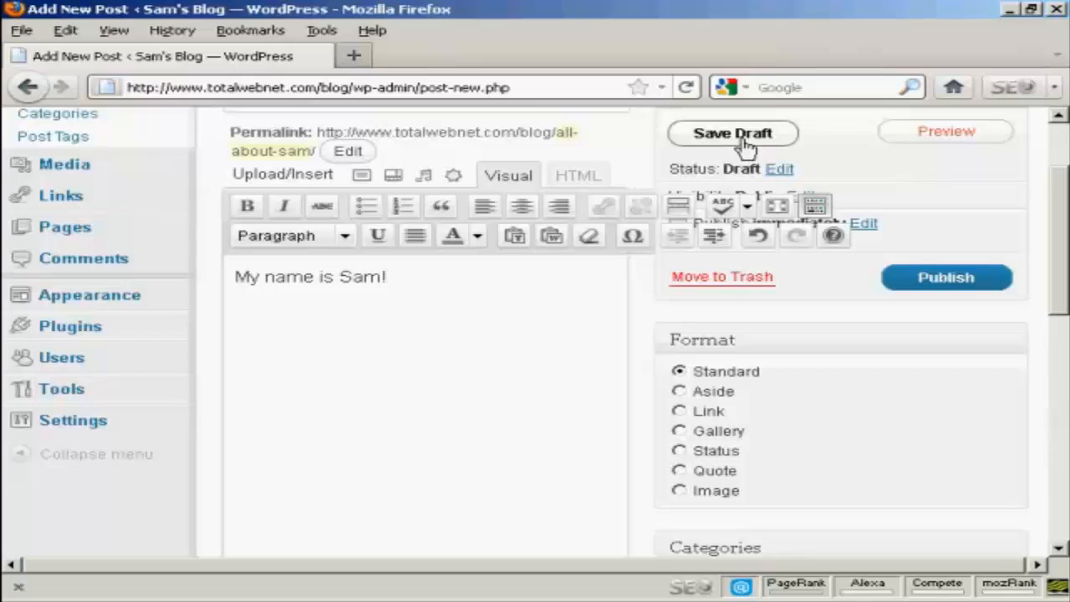
pyautogui.moveTo(835, 159)
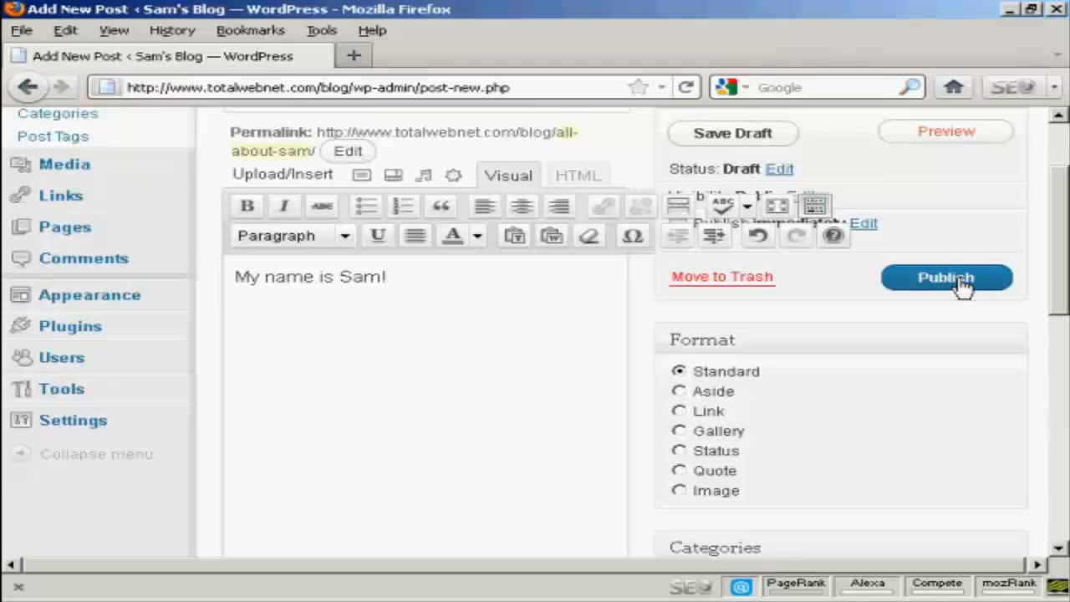
# Publish 'All About Sam' and follow the View post link in the notice.
pyautogui.click(945, 277)
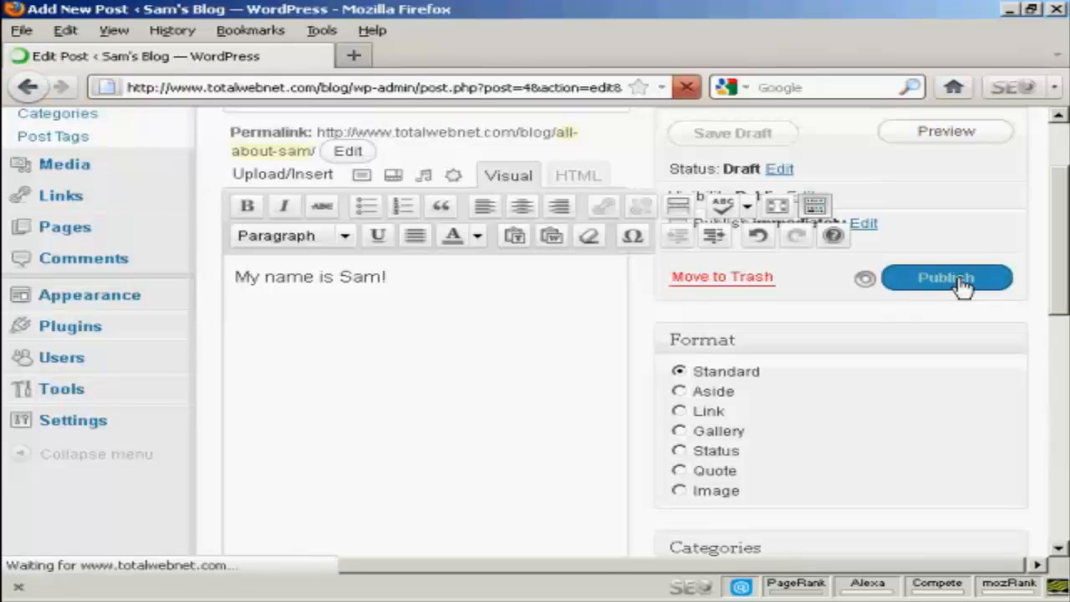
pyautogui.click(946, 278)
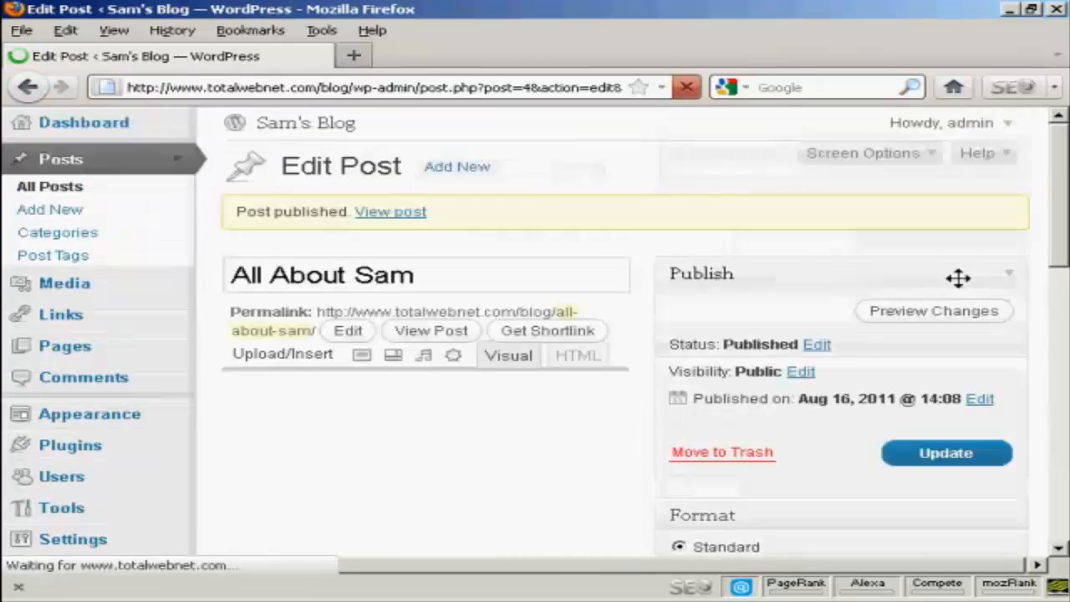
pyautogui.click(577, 356)
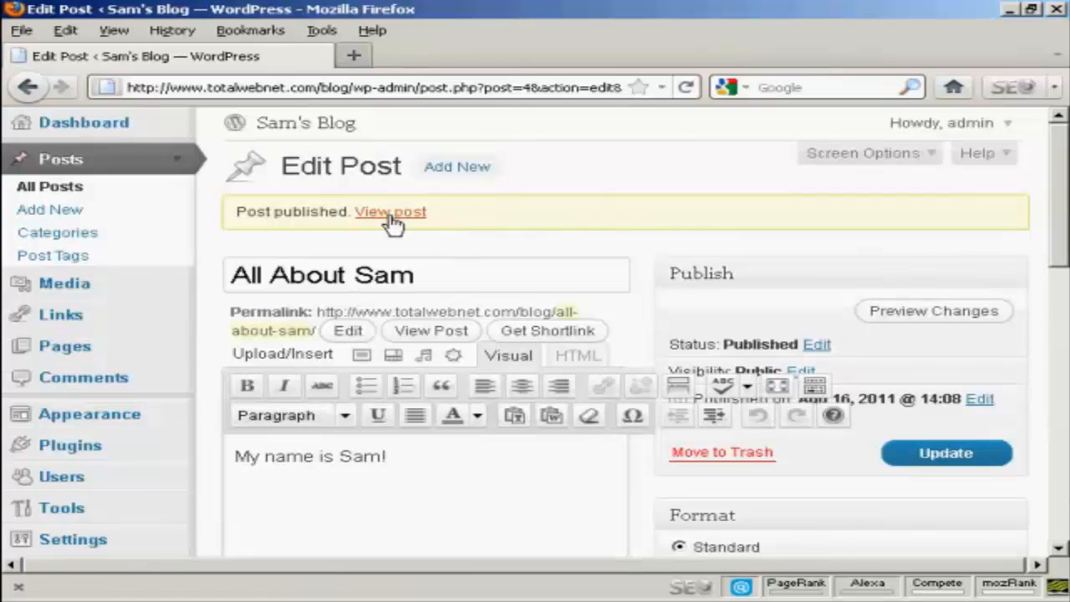
pyautogui.click(391, 212)
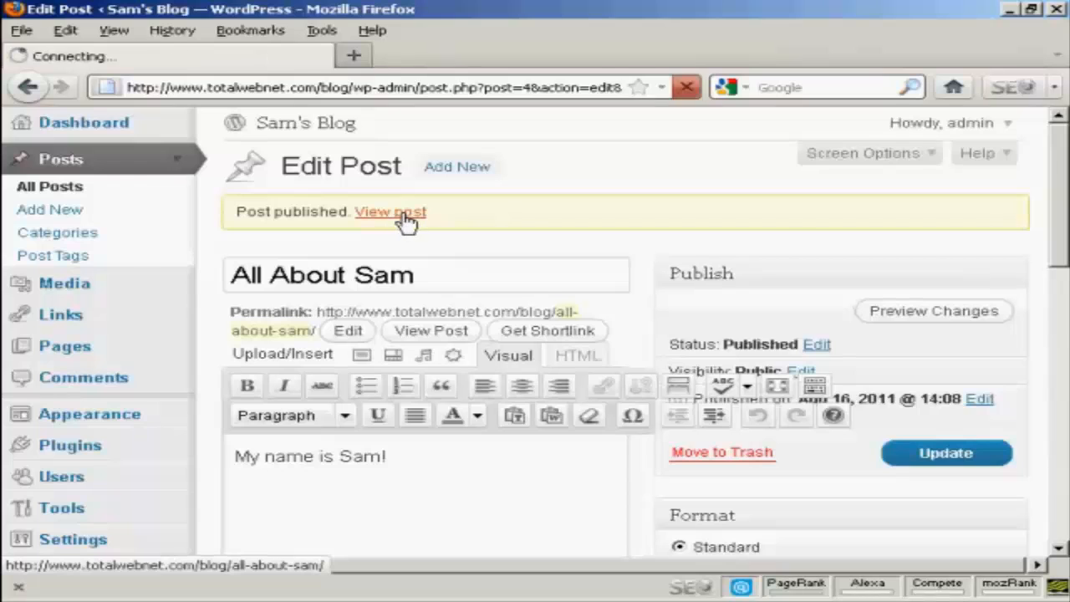
# Load the live 'All About Sam' page on Sam's Blog.
pyautogui.click(390, 211)
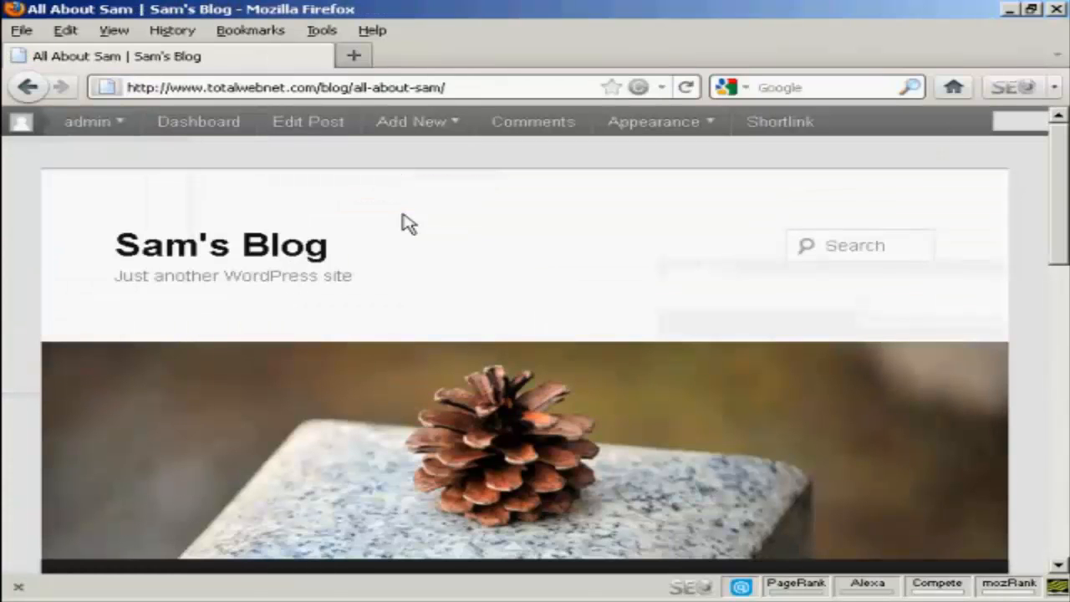
pyautogui.moveTo(591, 213)
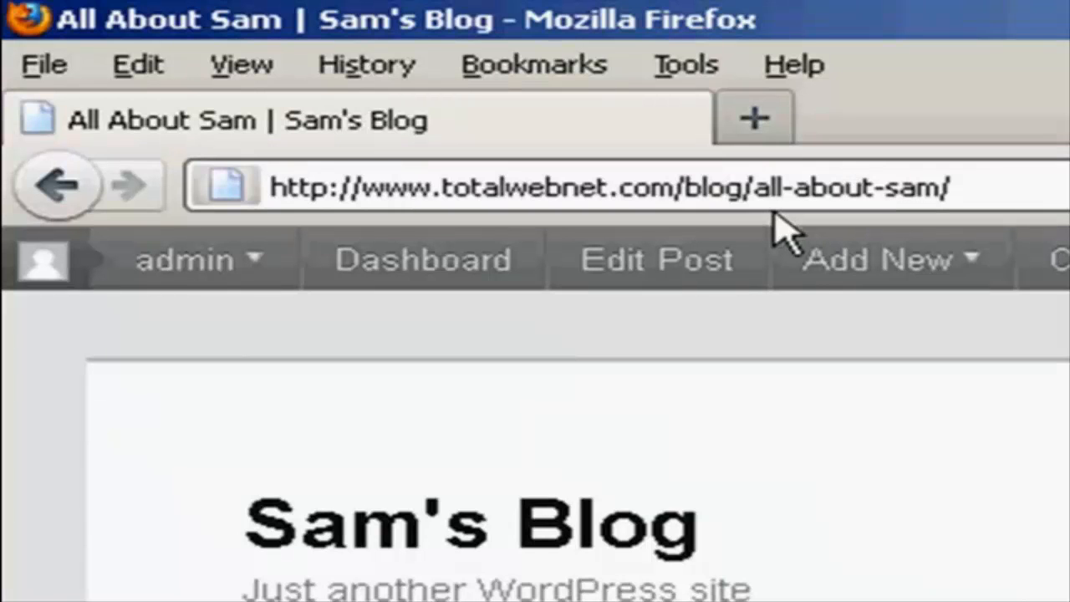
pyautogui.moveTo(936, 234)
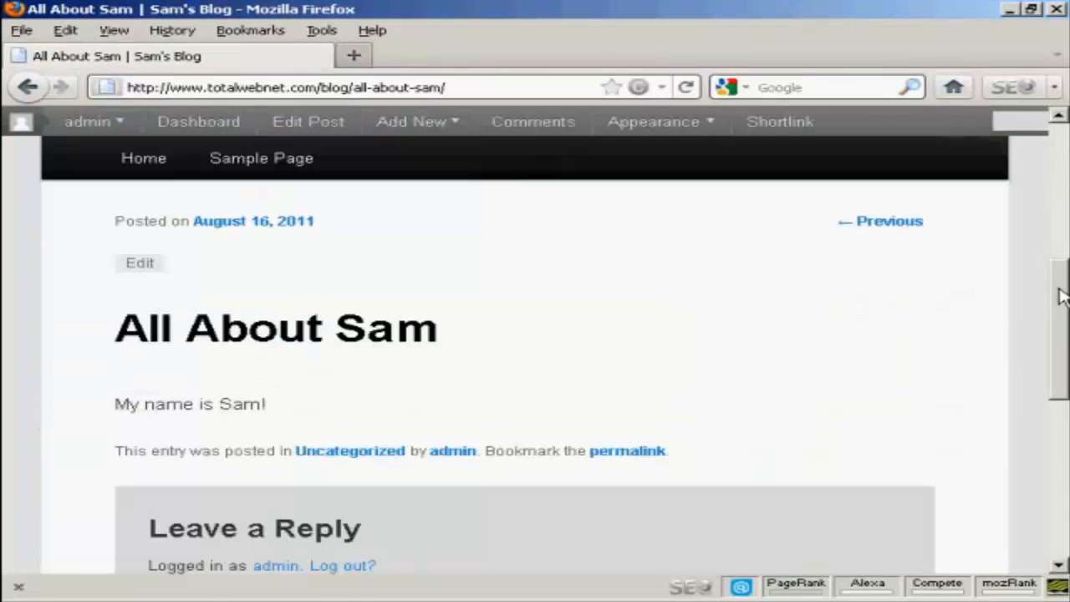
pyautogui.moveTo(610, 364)
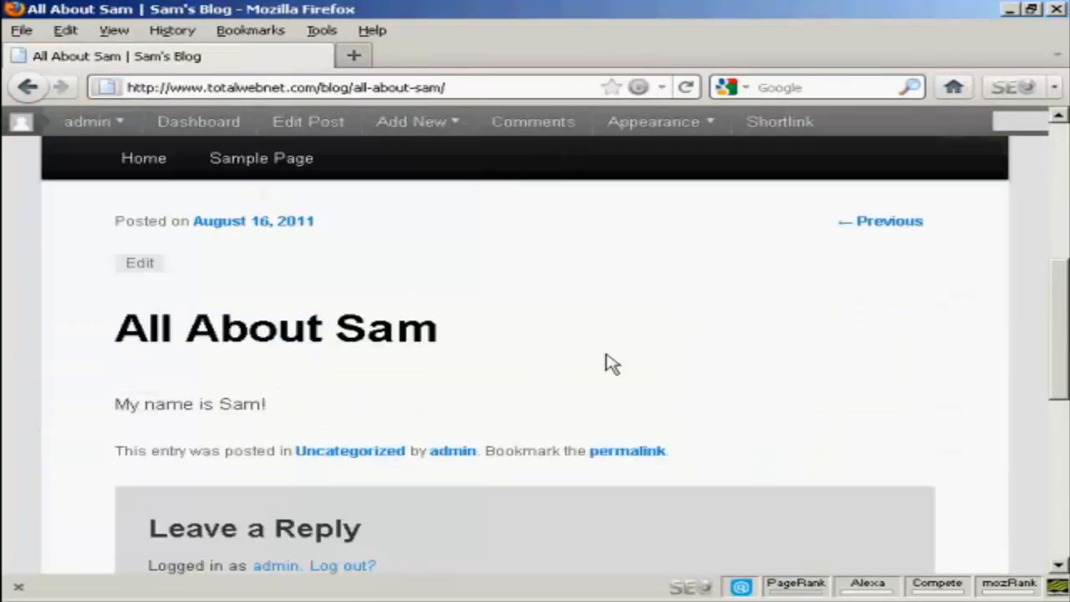
pyautogui.moveTo(607, 361)
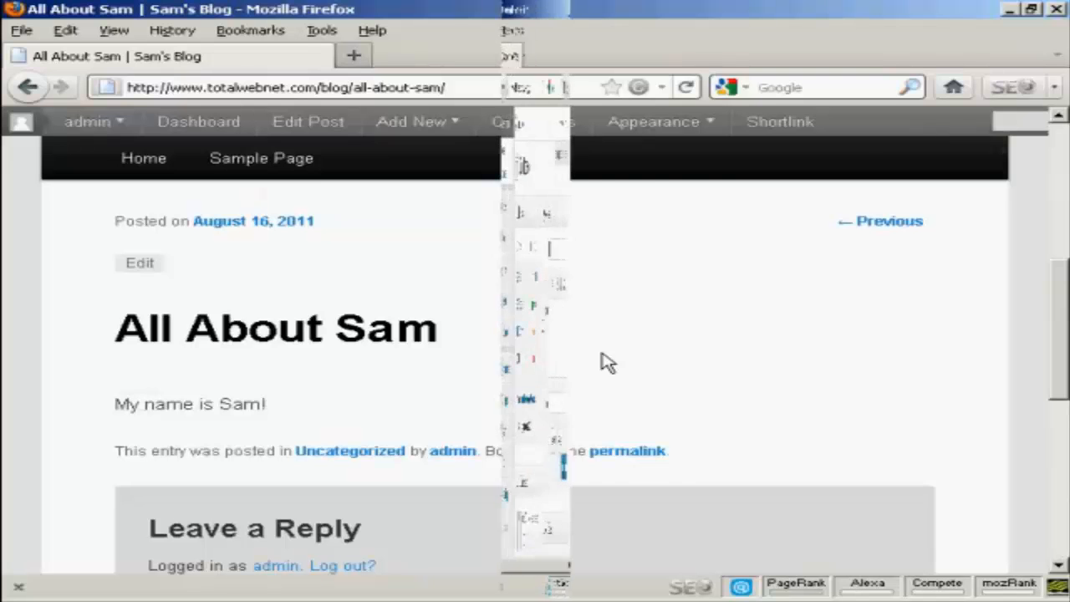
# Go back to the Dashboard and enter 'QuickPress Demo' as the QuickPress title.
pyautogui.click(198, 121)
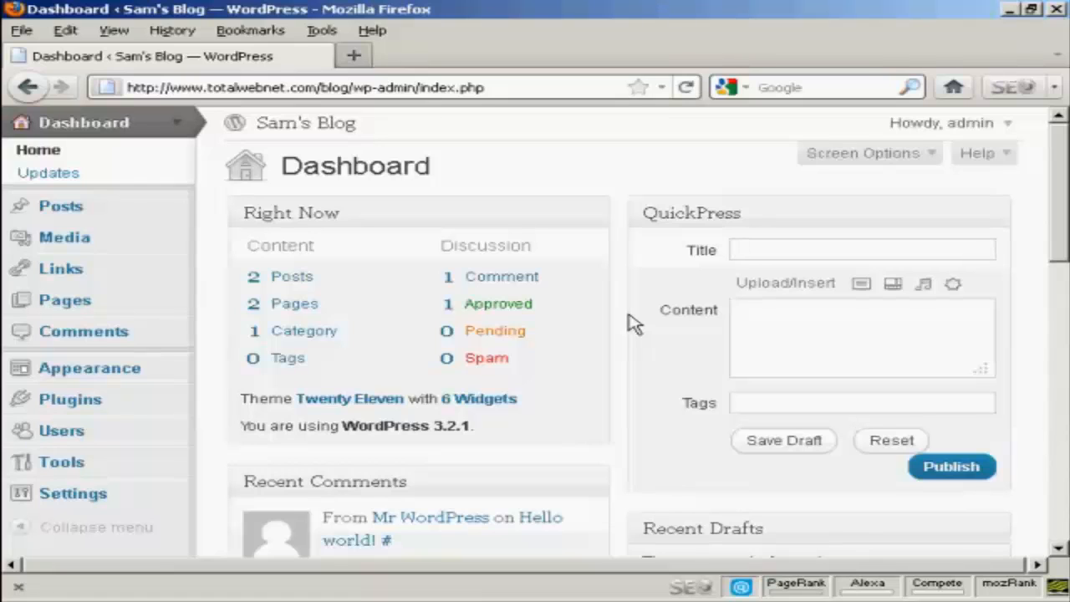
pyautogui.write('QuickPress Demo')
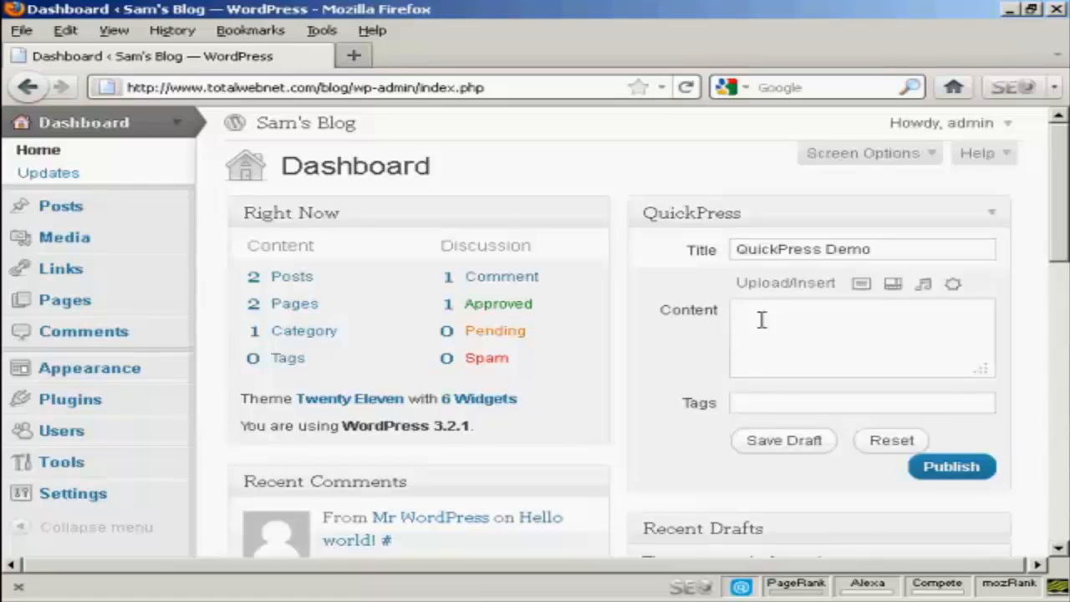
# Fill the QuickPress content with 'This is the QuickPress Feature'.
pyautogui.write('T')
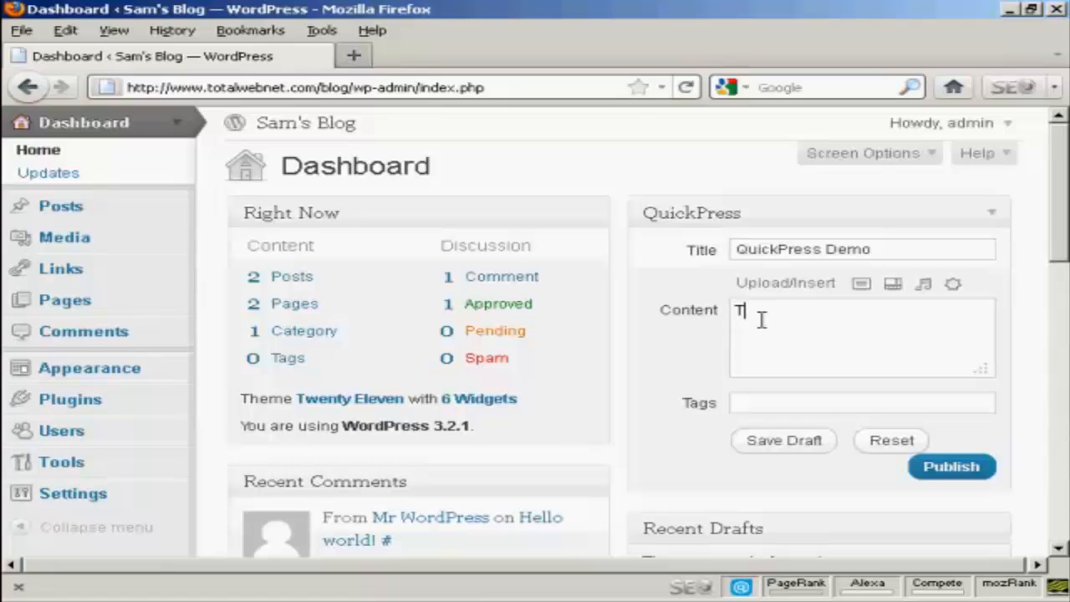
pyautogui.write('his is the')
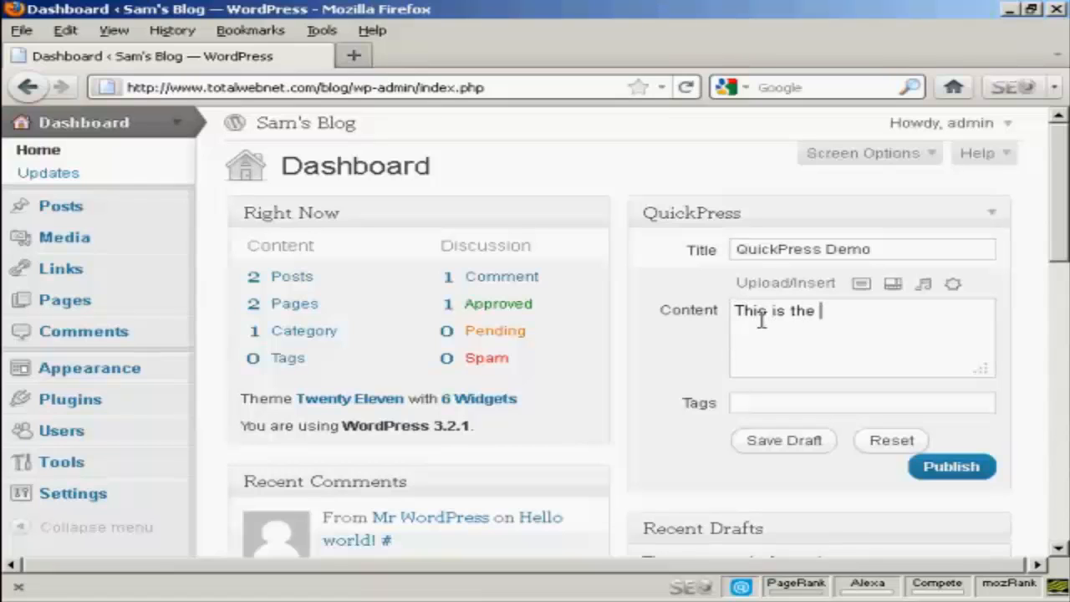
pyautogui.write('Quic')
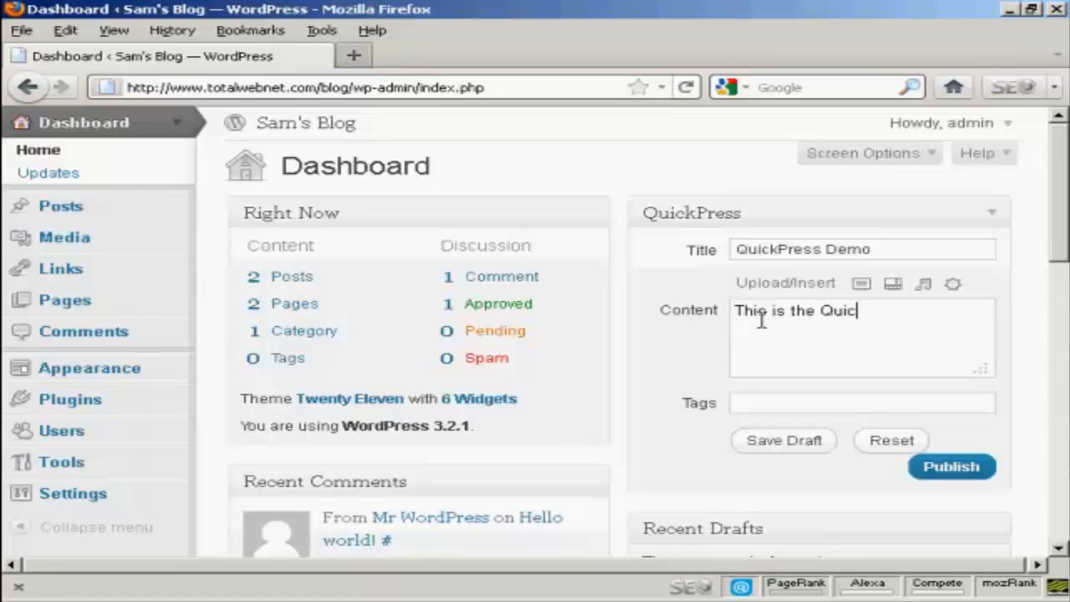
pyautogui.write('kPress')
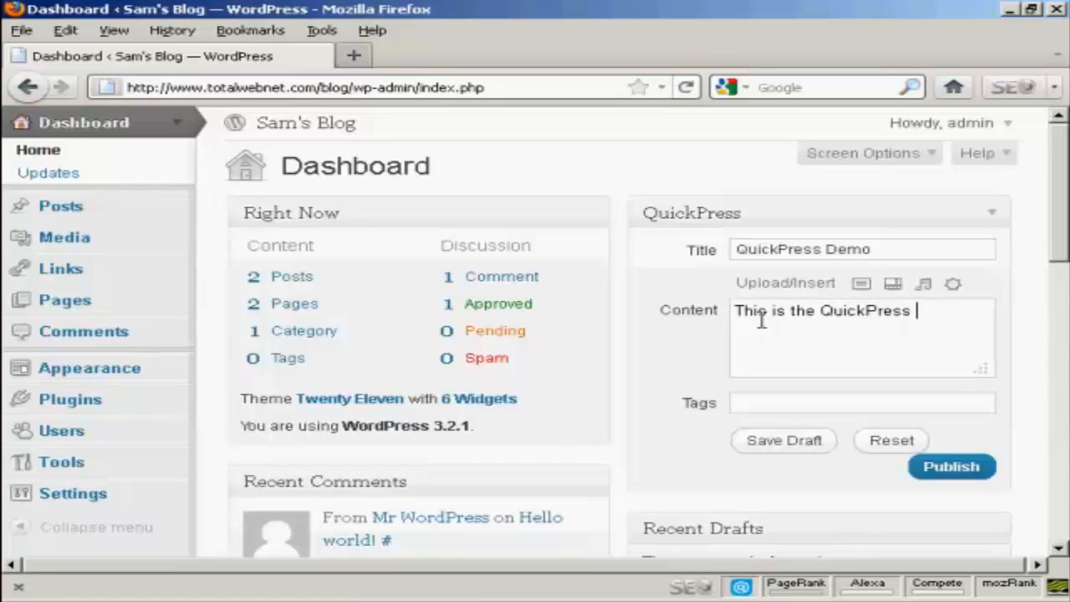
pyautogui.write('Feature')
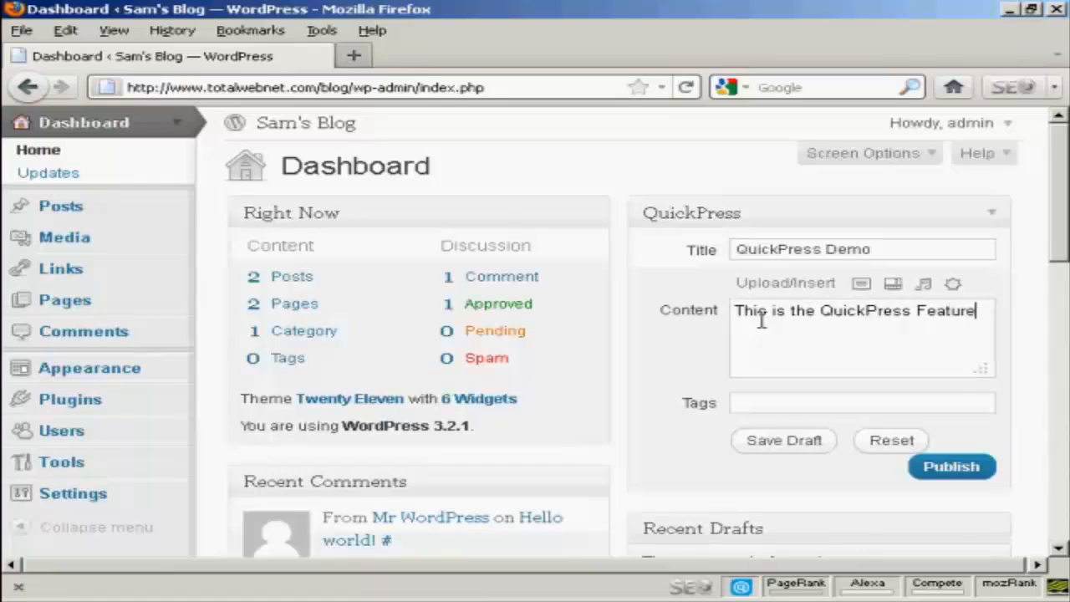
pyautogui.moveTo(861, 283)
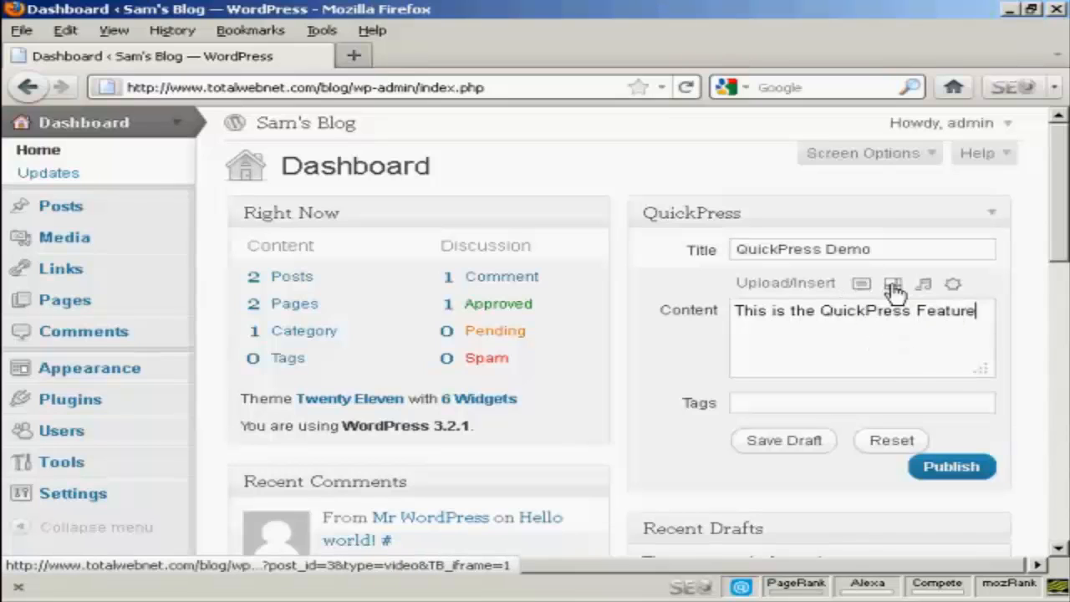
pyautogui.moveTo(923, 285)
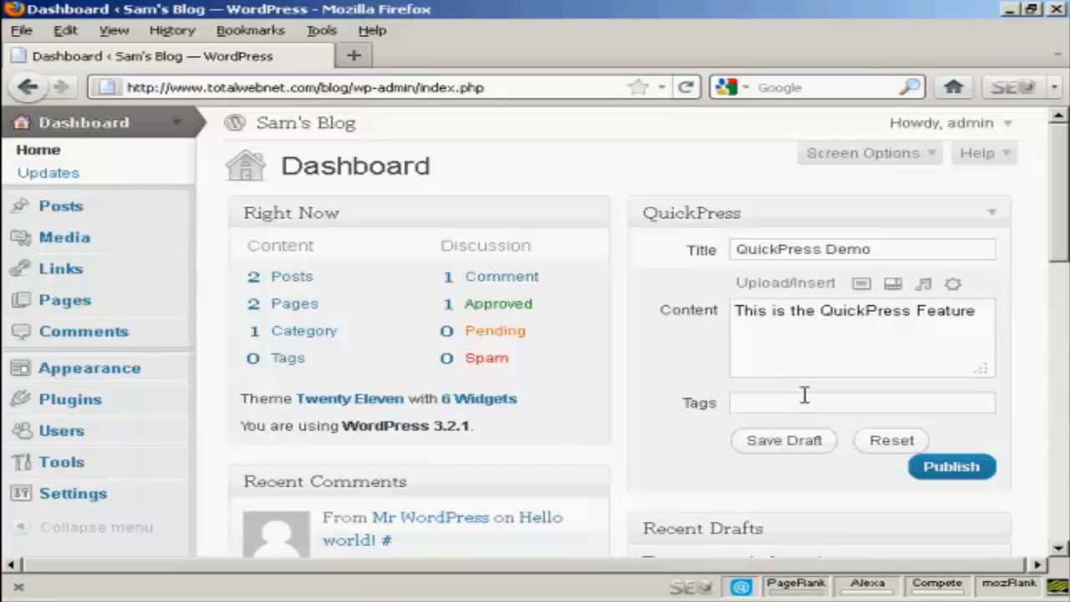
# Tag the post 'quickpress' and 'video demonstration', publish it, and open the live post.
pyautogui.write('quickpress,')
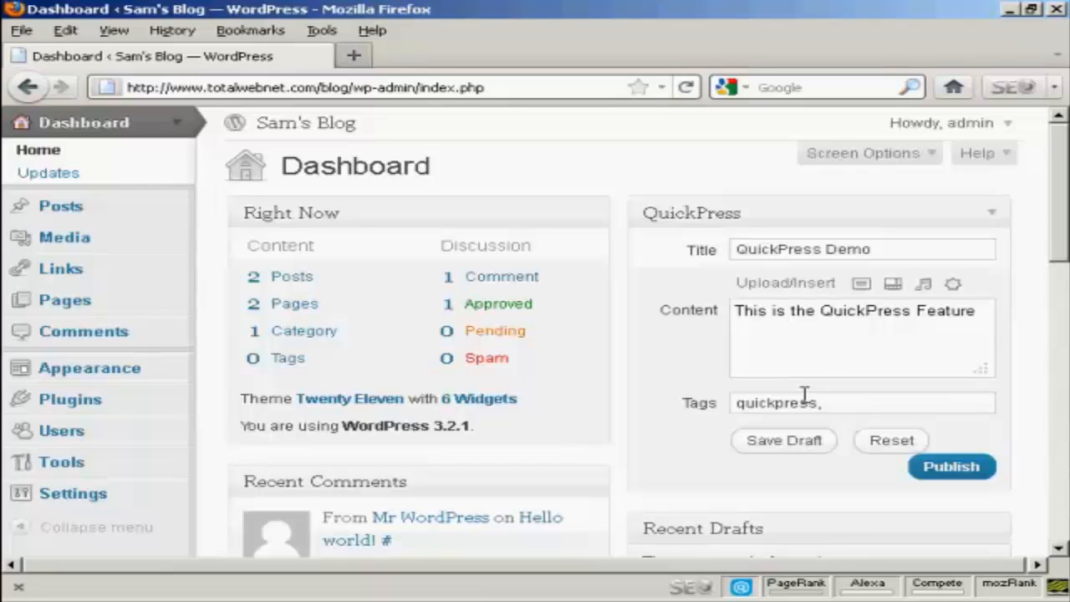
pyautogui.write('video')
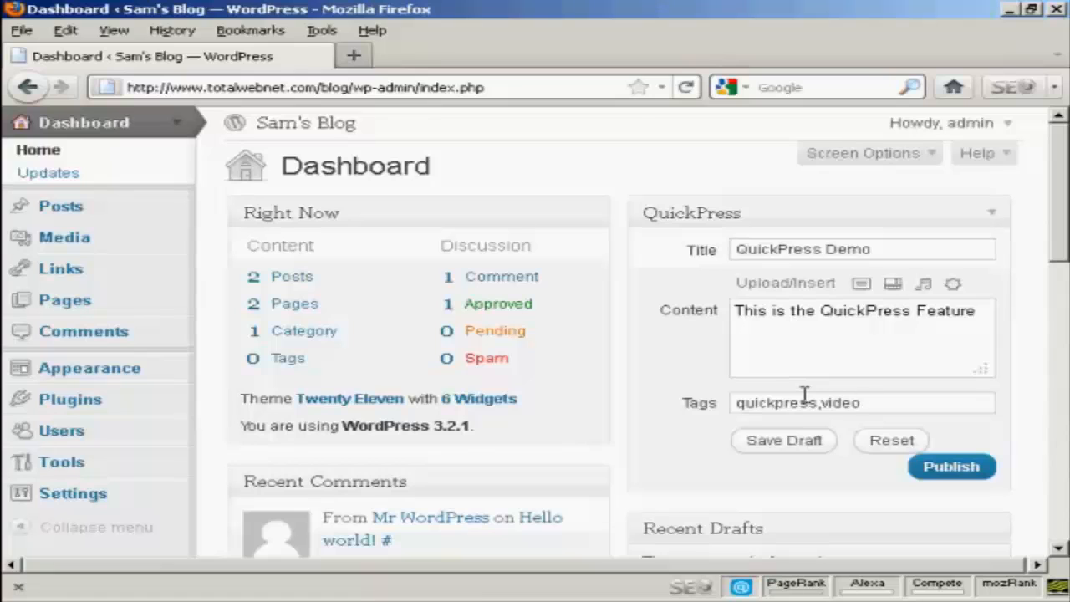
pyautogui.write('de')
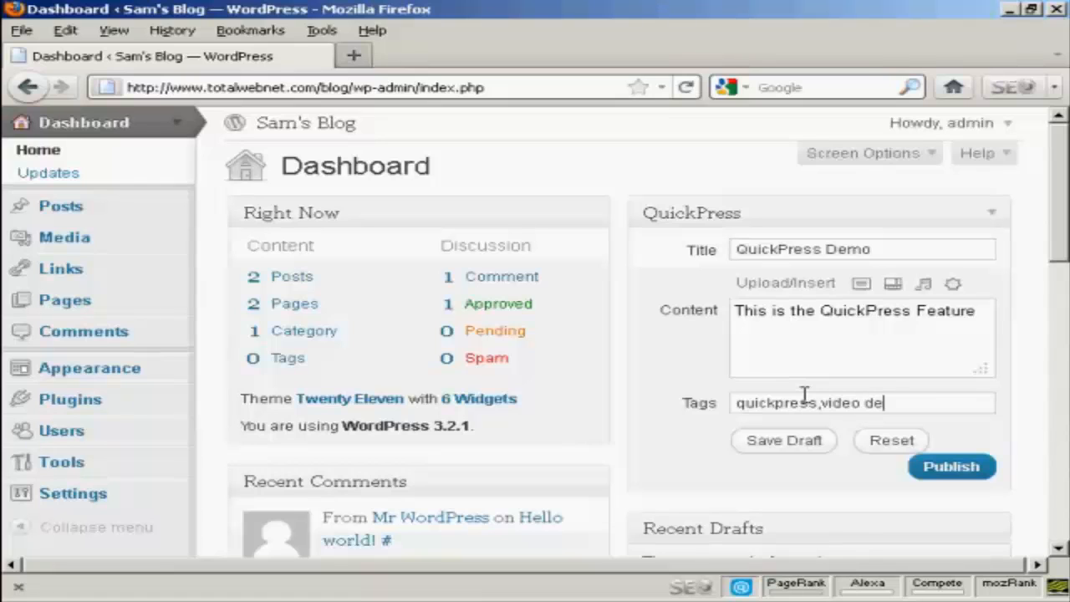
pyautogui.write('monstr')
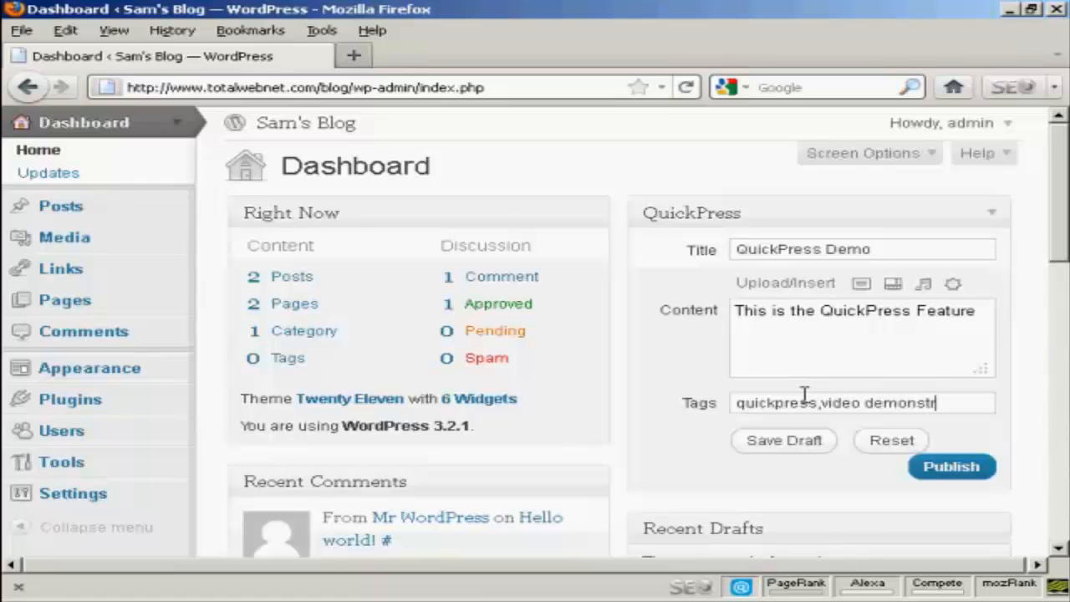
pyautogui.write('ation,')
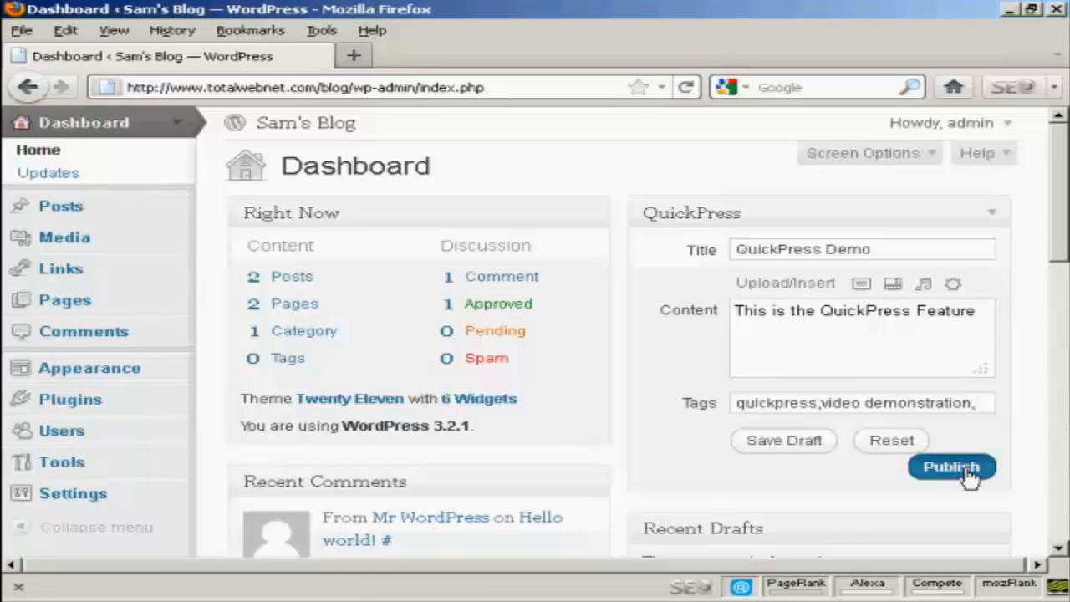
pyautogui.click(951, 466)
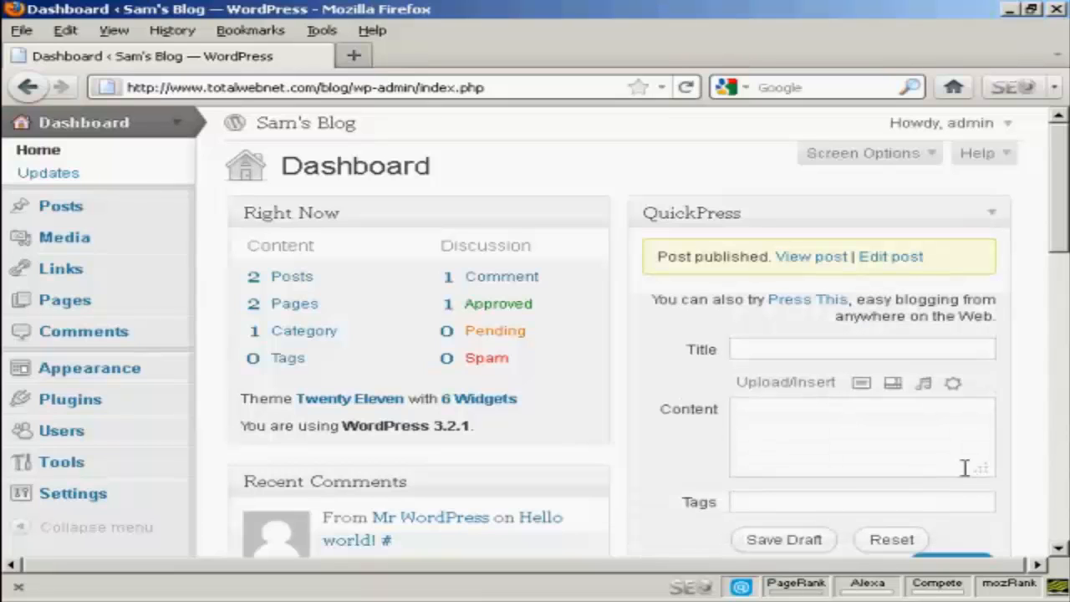
pyautogui.click(809, 256)
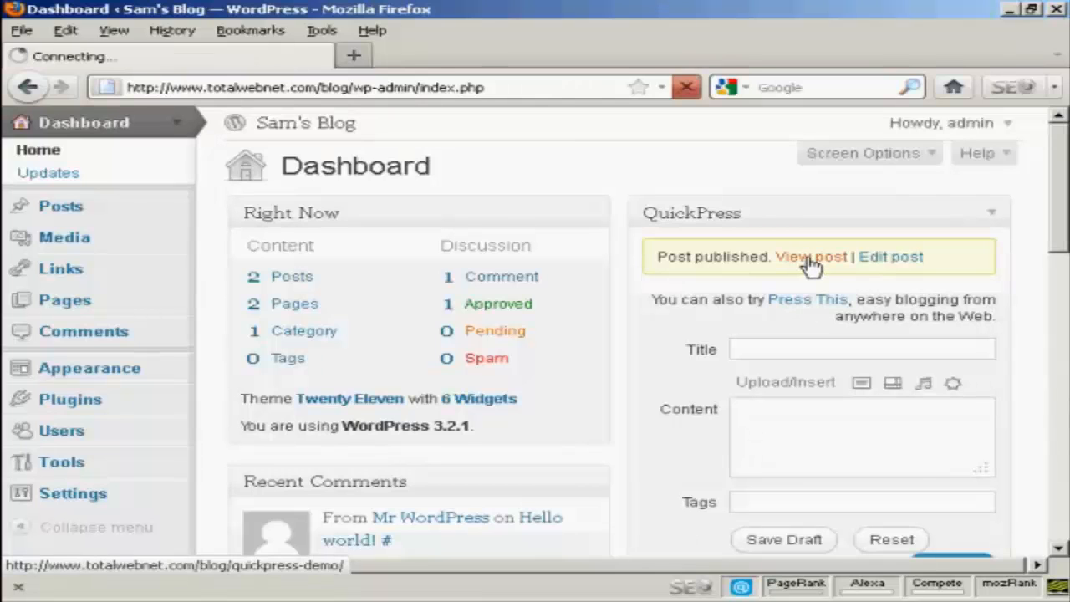
# Scroll the live QuickPress Demo page to check its body text and both tags.
pyautogui.click(810, 257)
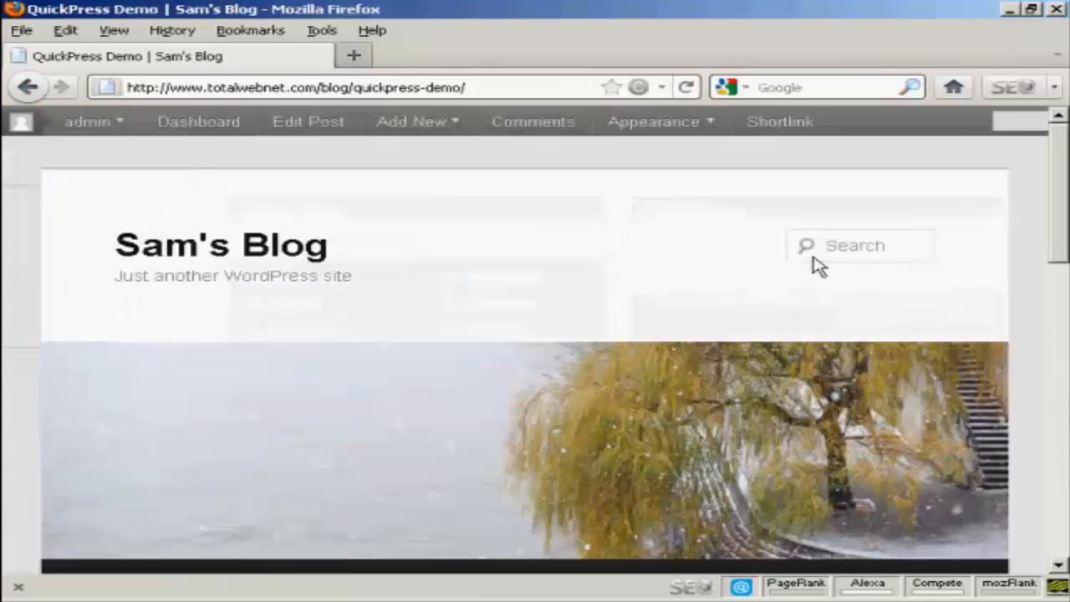
pyautogui.scroll(-3)
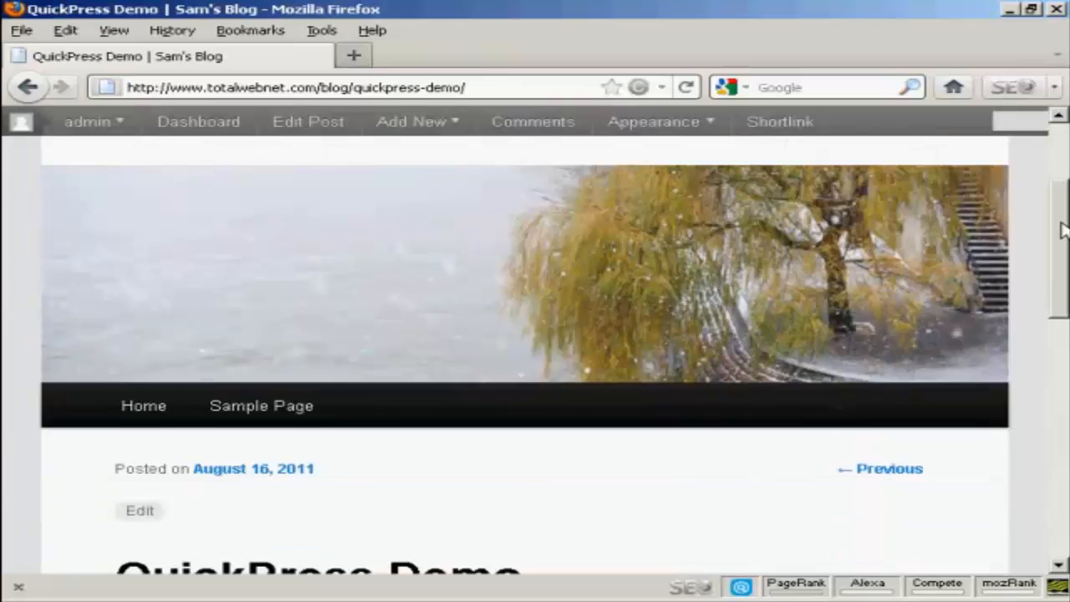
pyautogui.scroll(-3)
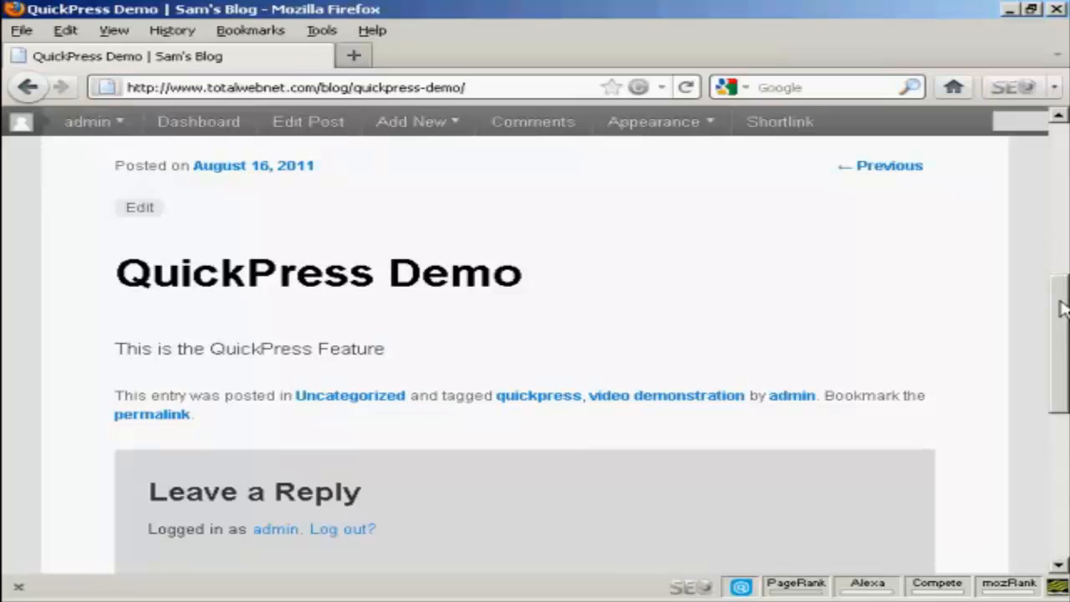
pyautogui.click(652, 121)
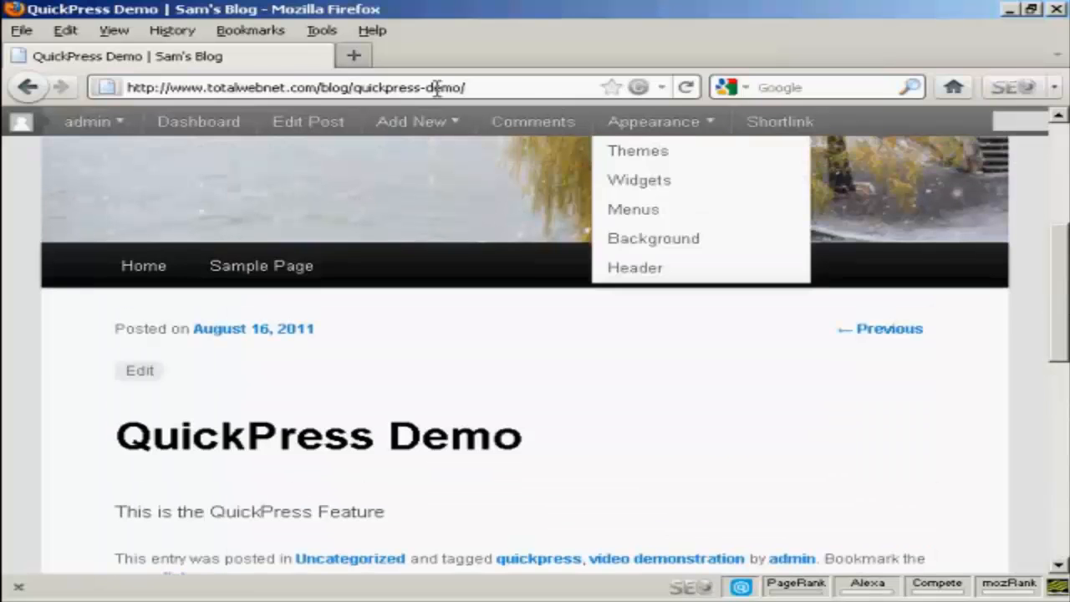